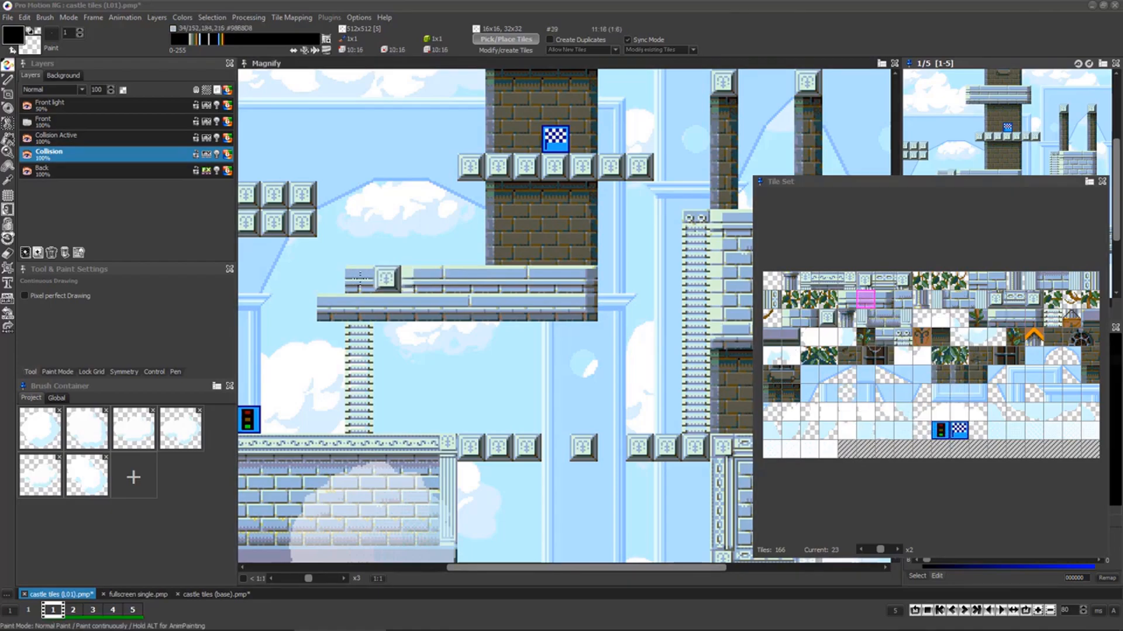
Step: Switch to Construct 3 and bring up Load Tilemap's file chooser for the tile graphics
click(823, 335)
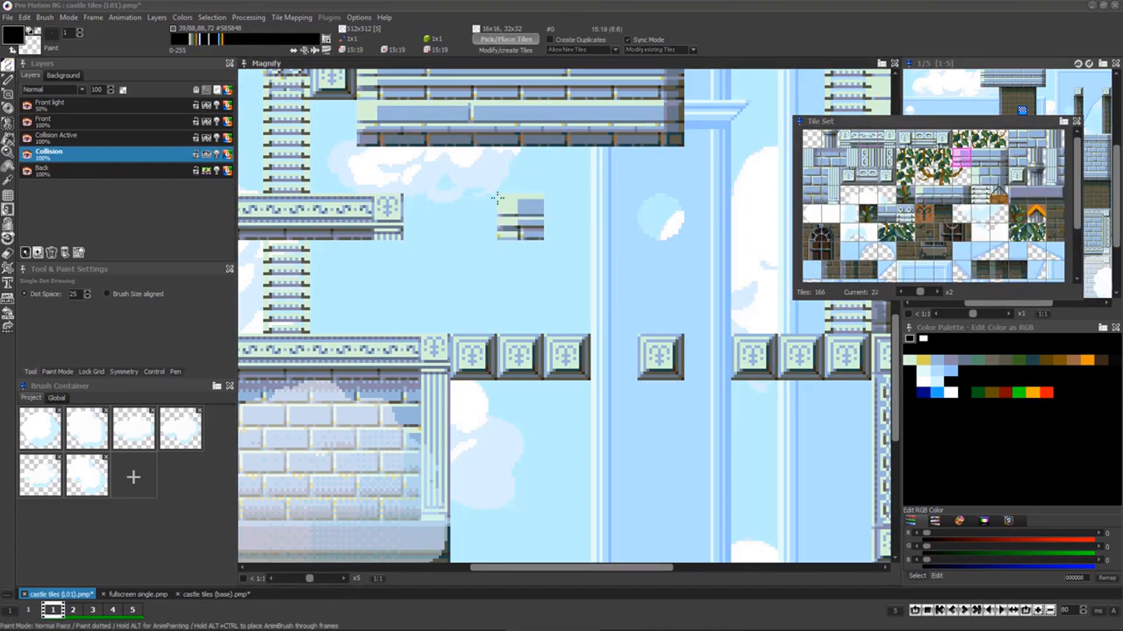
click(565, 234)
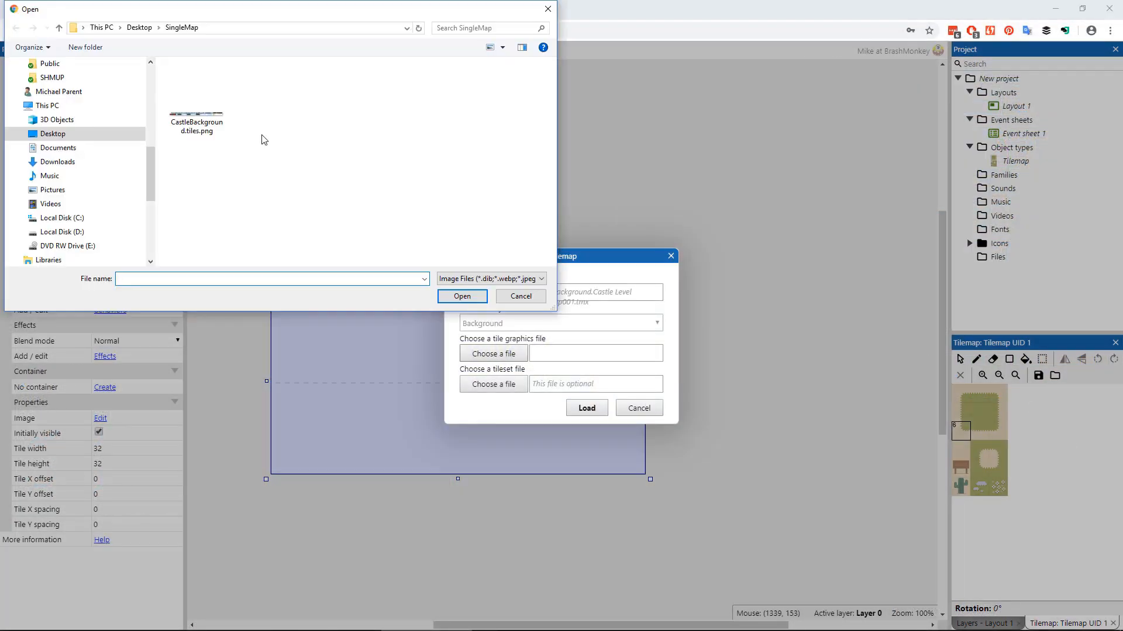
Step: Choose the Castle Level One Tiled map file and pick which map layer to load
click(461, 296)
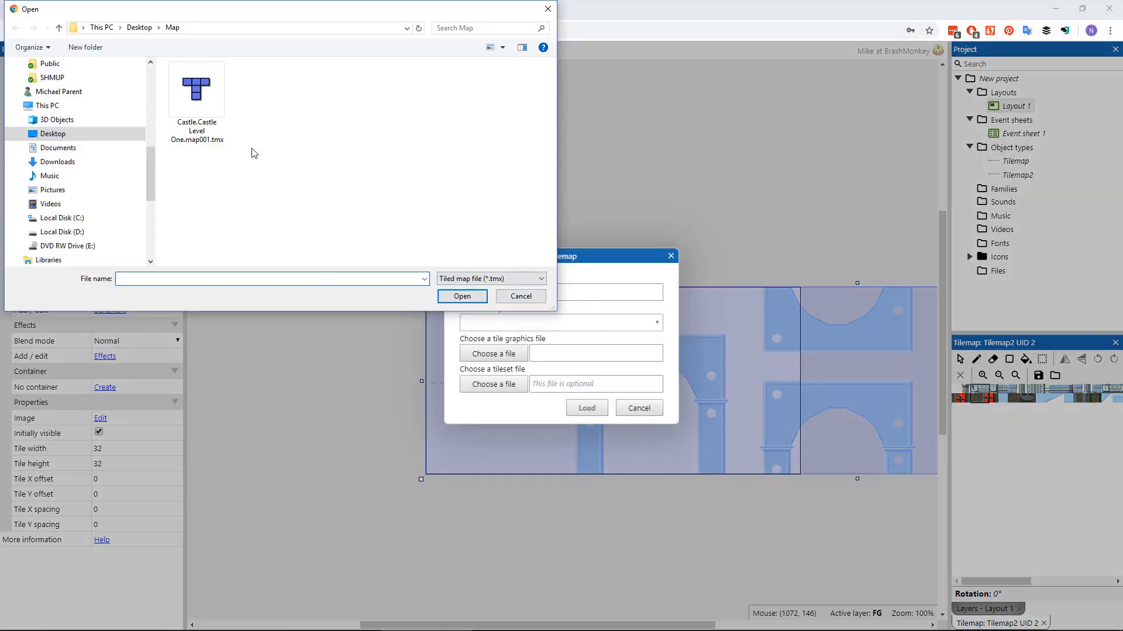
click(561, 323)
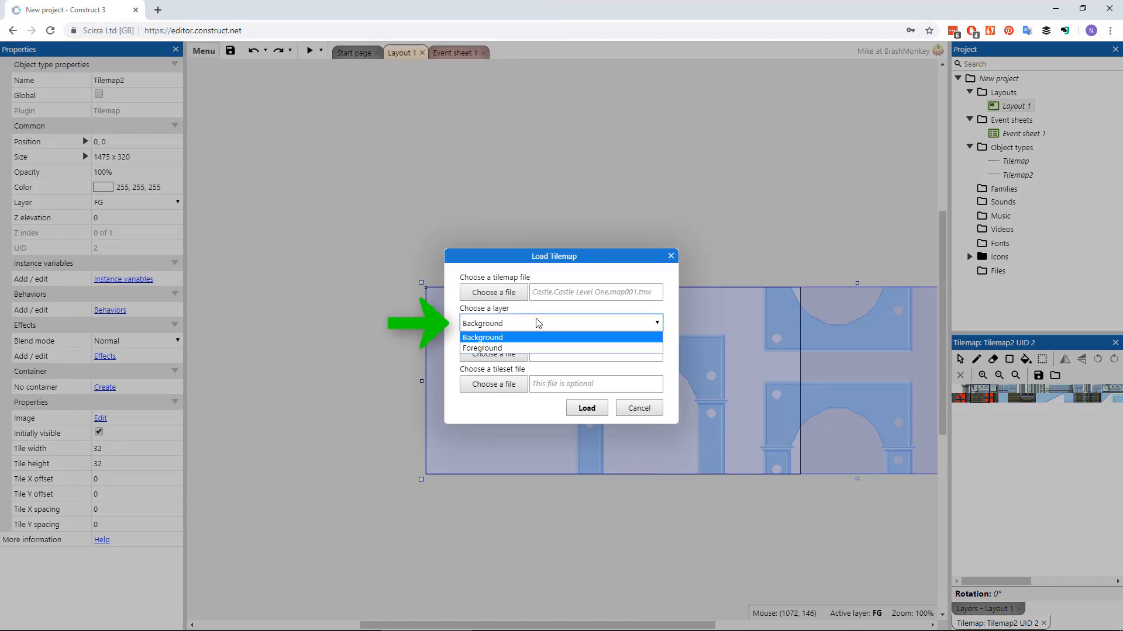
click(481, 348)
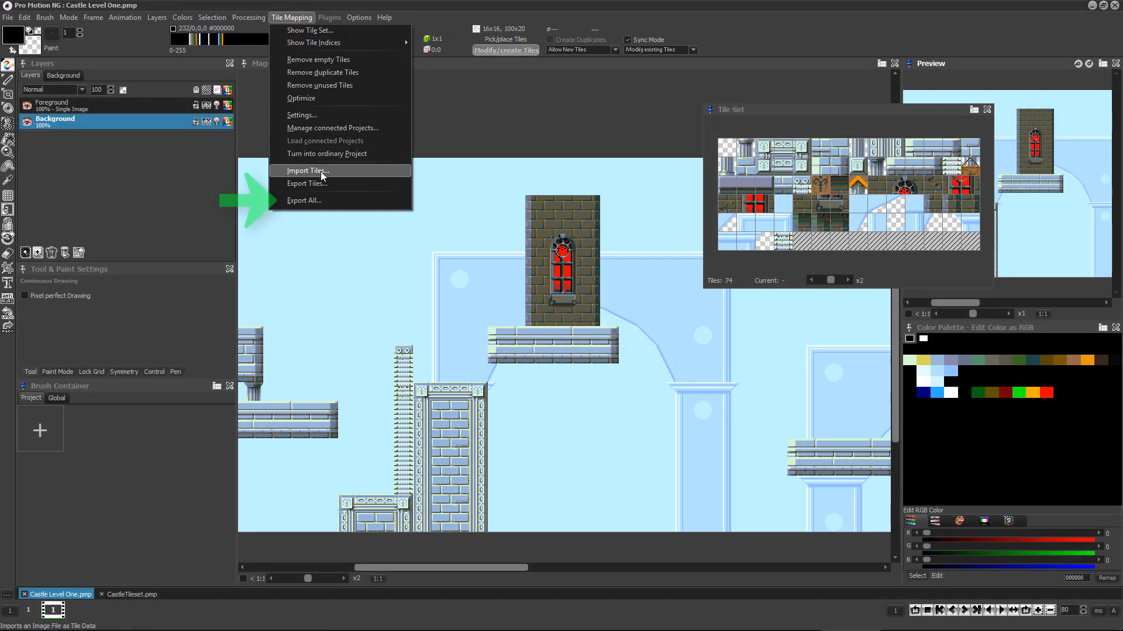
Step: Set the tile map export file type to a Layer Dictionary JSON format
click(304, 201)
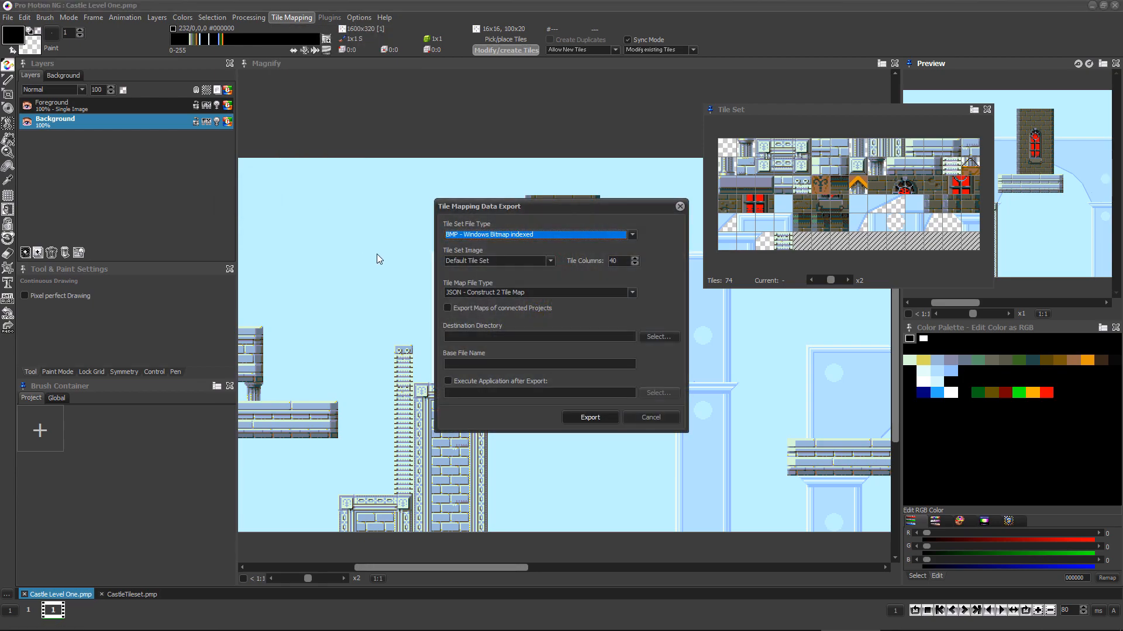
click(631, 292)
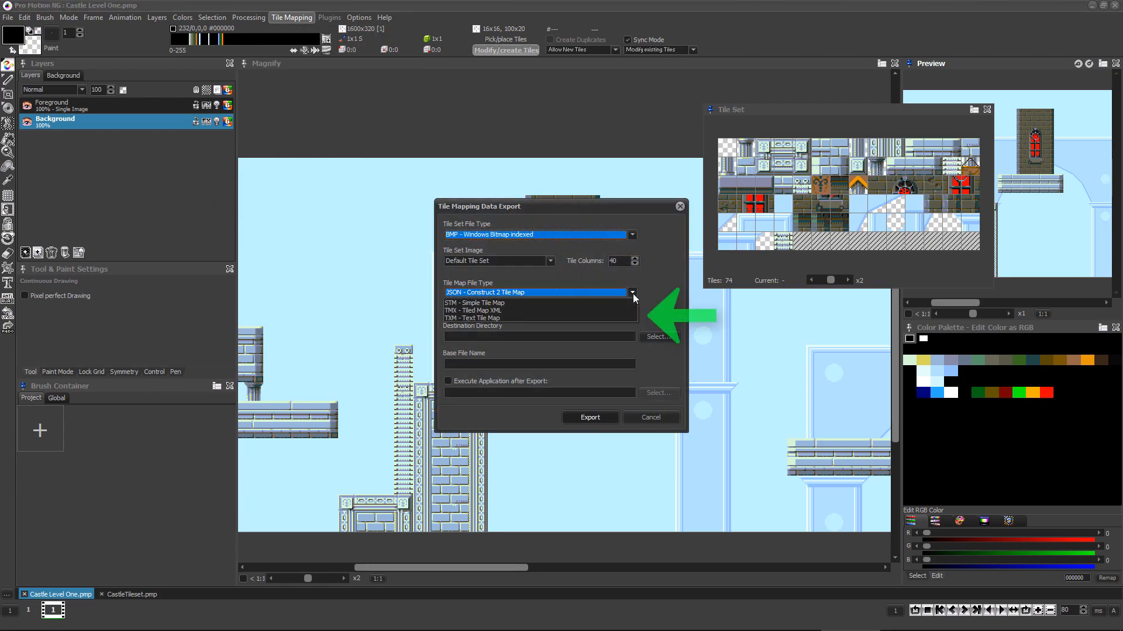
click(632, 292)
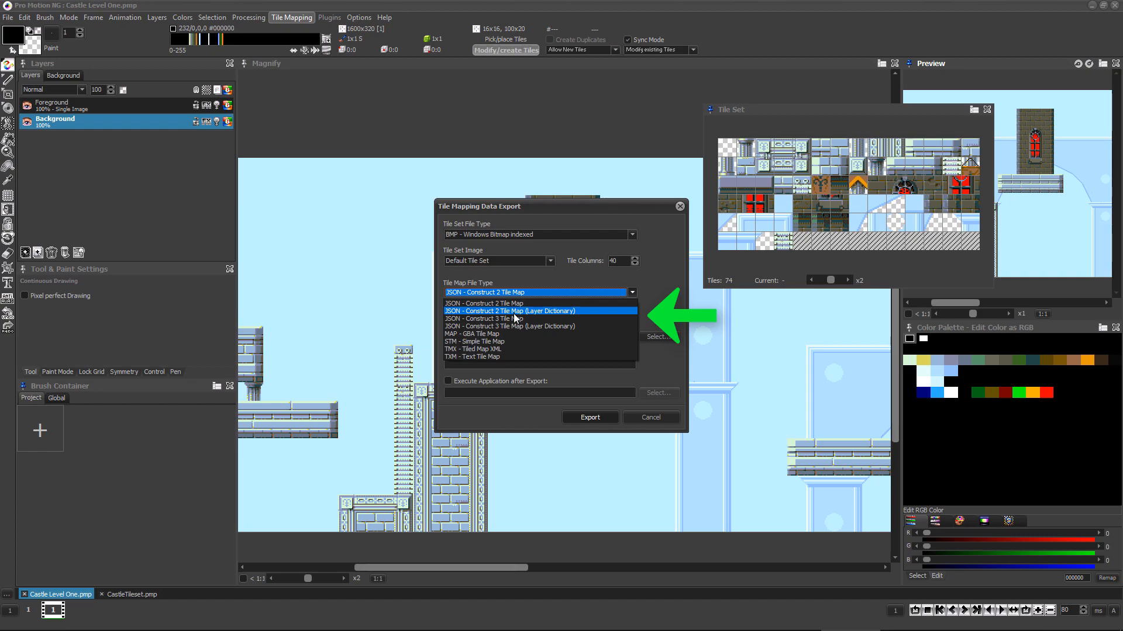
mouse_move(523, 319)
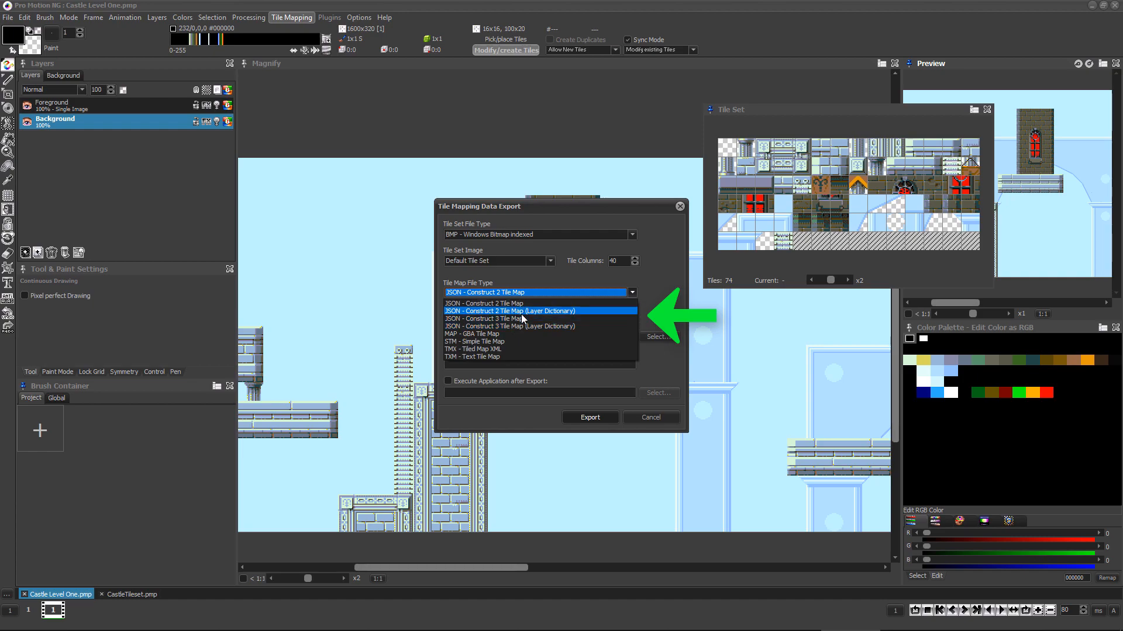
mouse_move(523, 319)
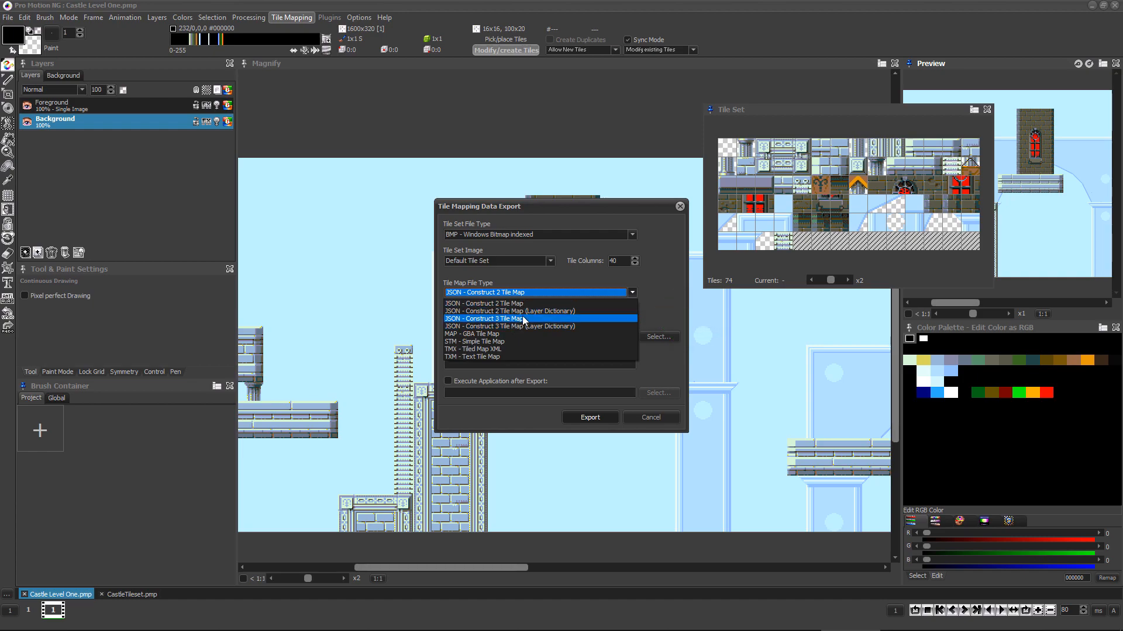
mouse_move(530, 311)
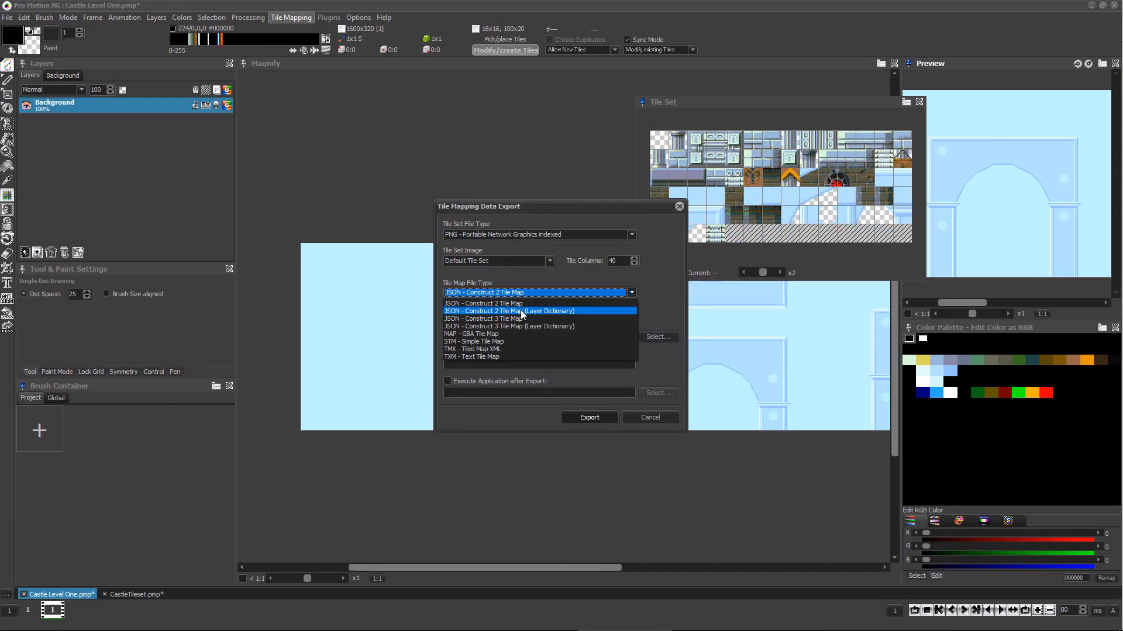
click(510, 310)
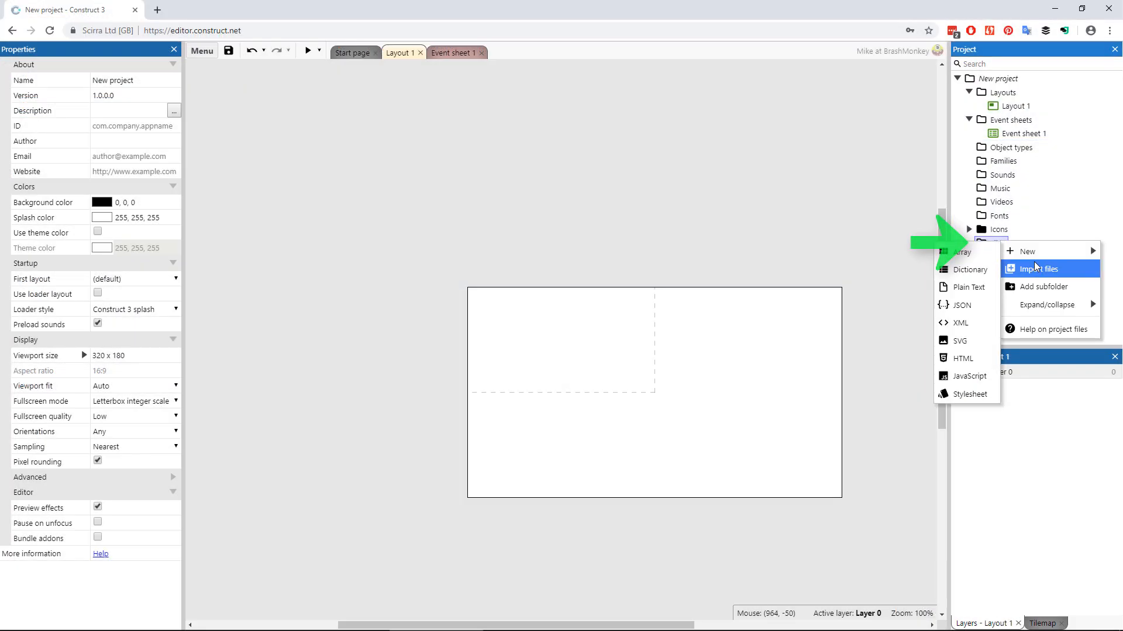
Step: Import LAYER.Castle Level One.layer-Background.map001.json into Files and begin inserting a new object
click(1037, 268)
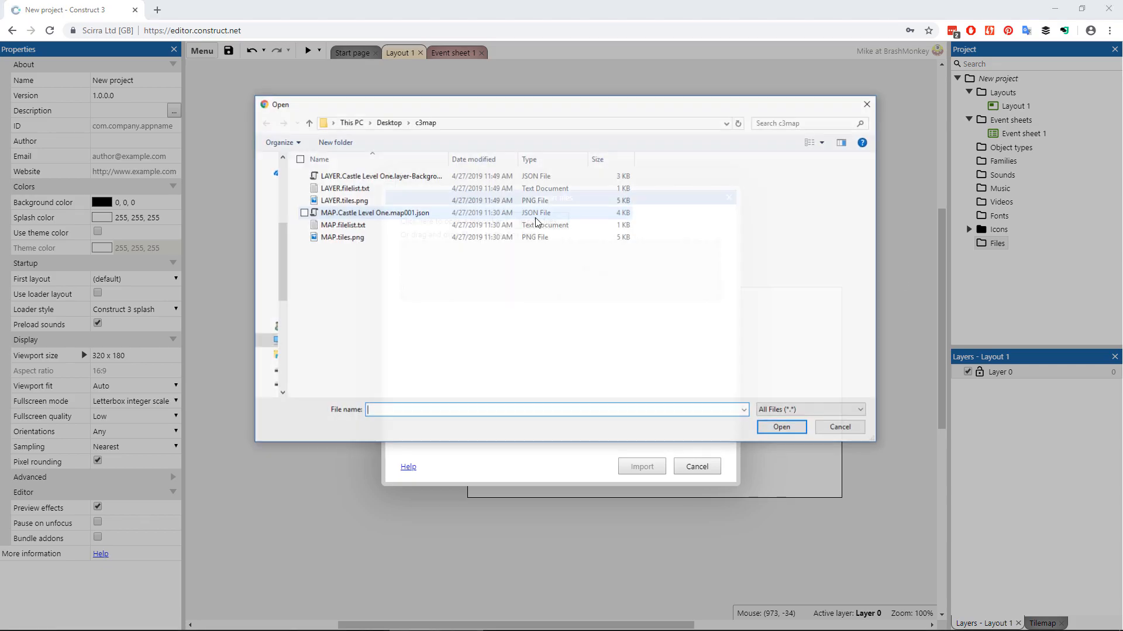
click(781, 427)
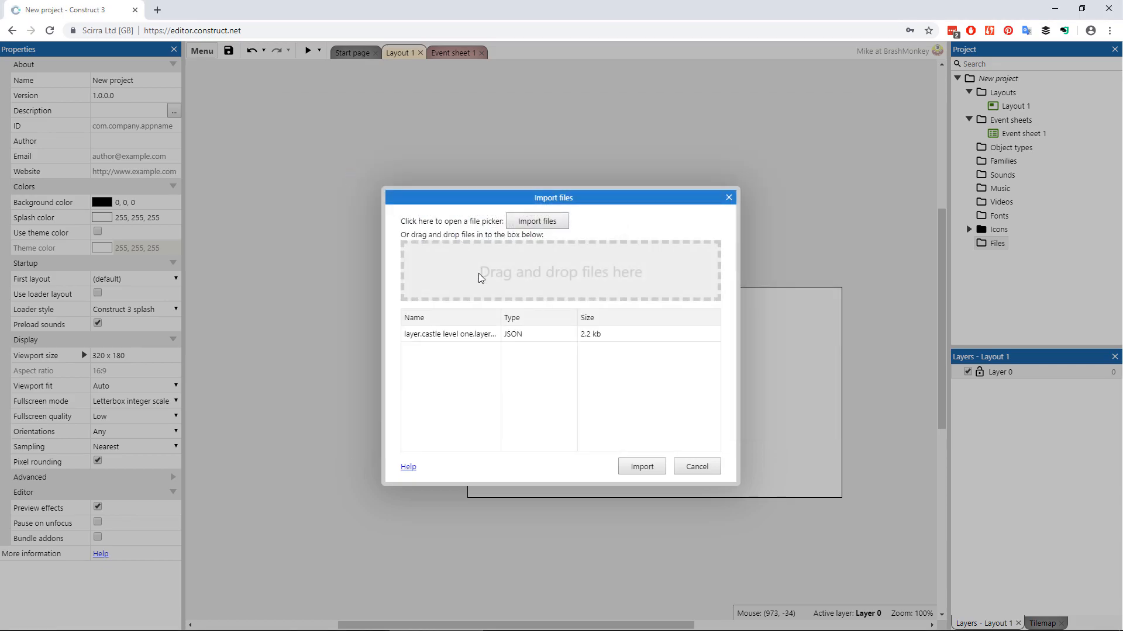
click(640, 466)
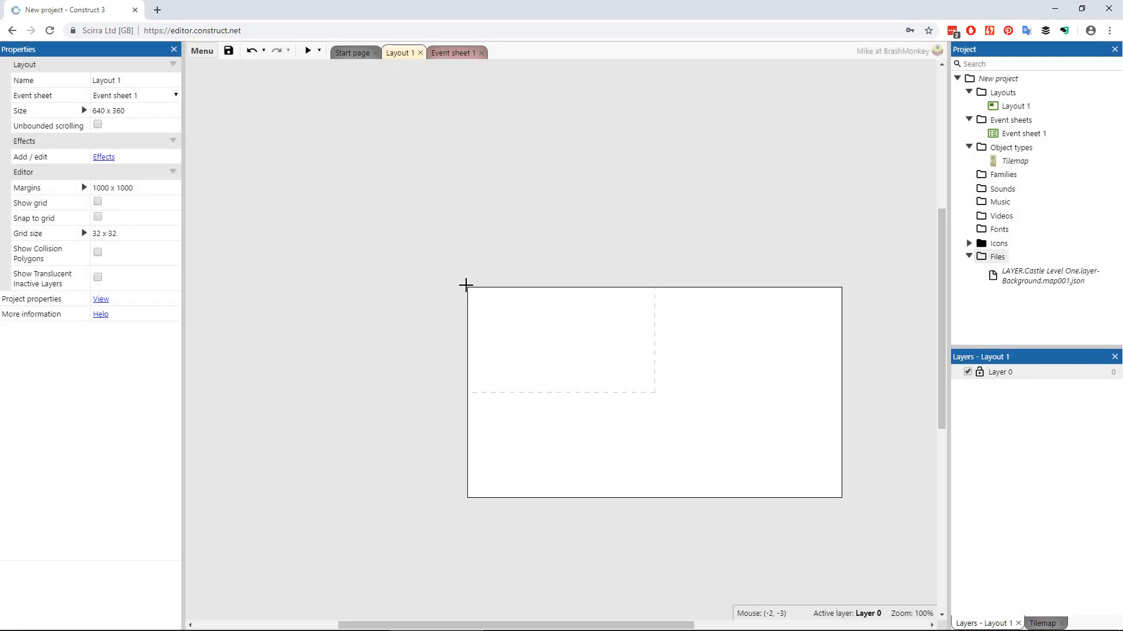
click(222, 70)
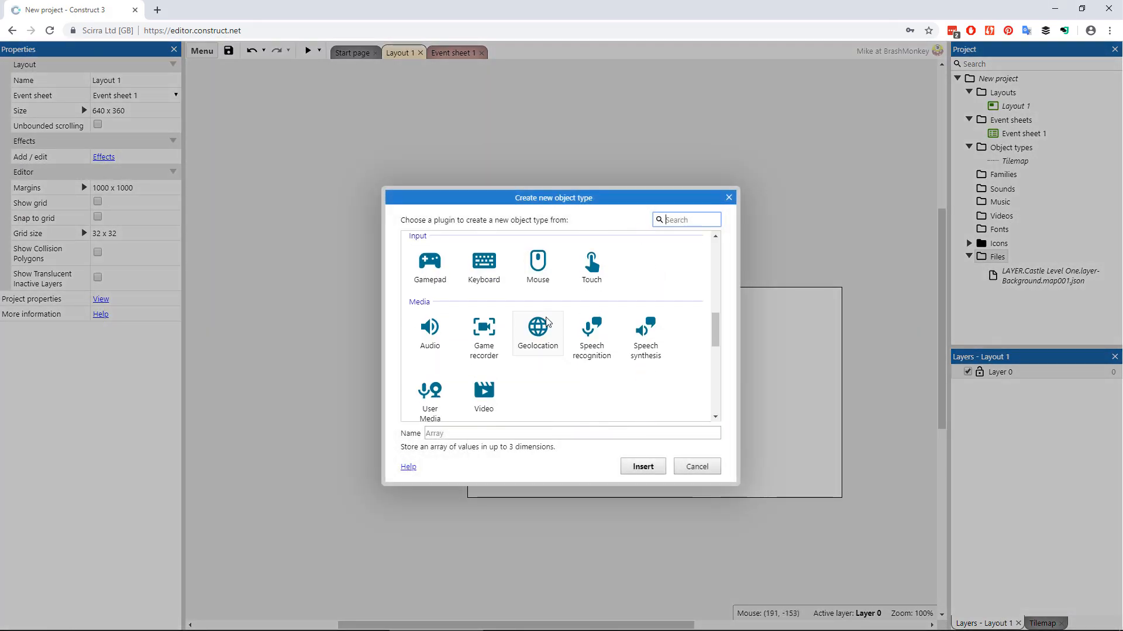
Step: Add AJAX and request the background layer JSON file with tag 'map' on layout start
click(641, 466)
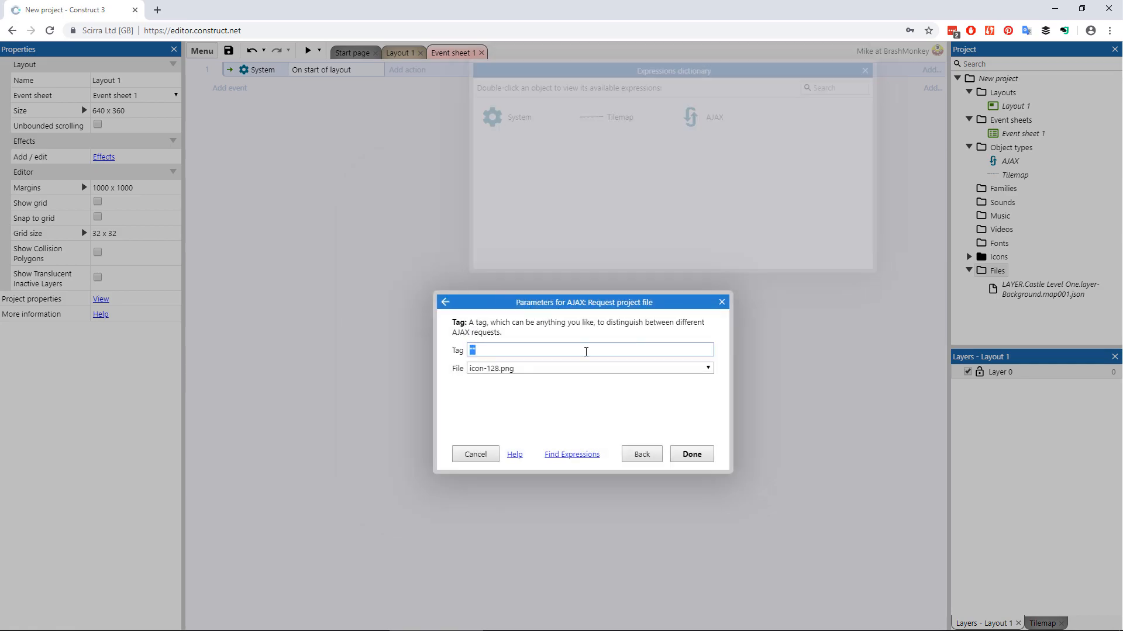
click(706, 368)
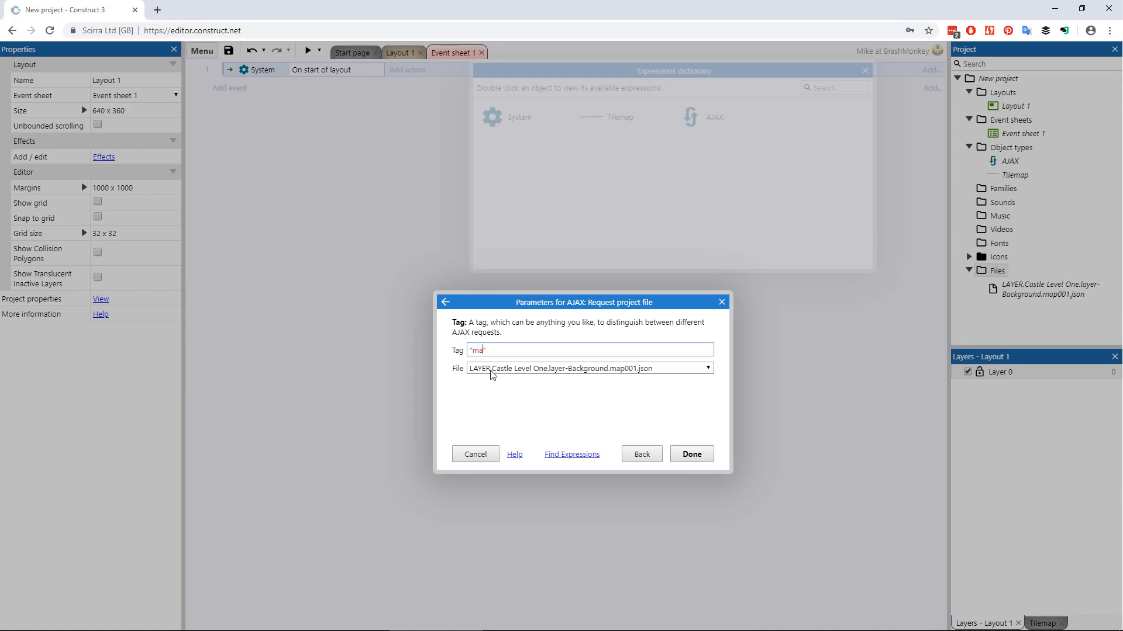
click(690, 454)
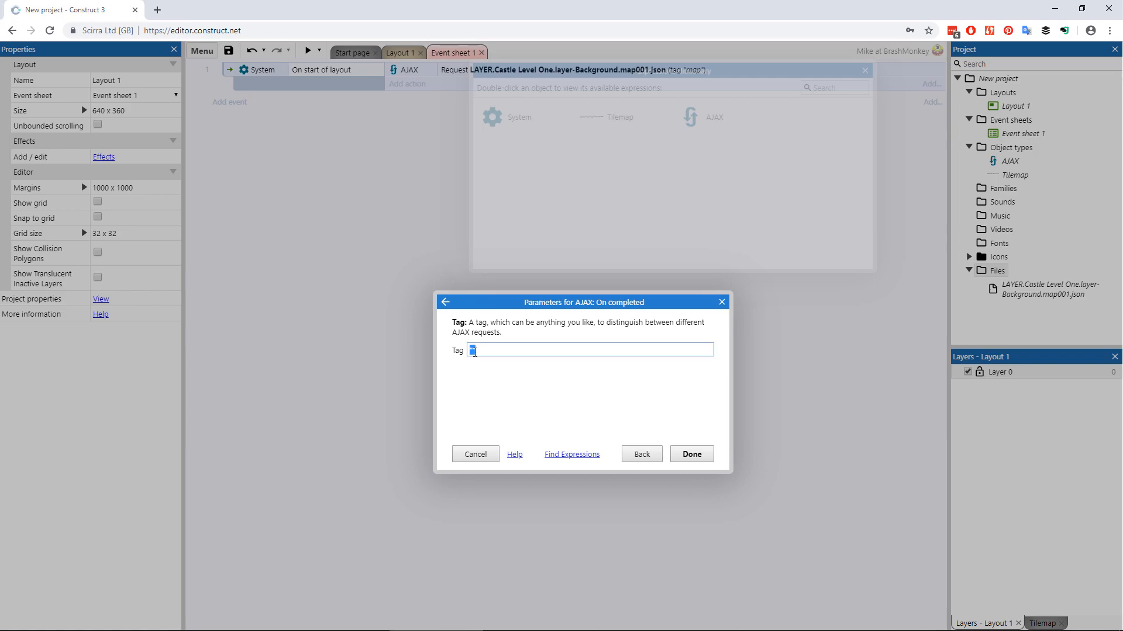
click(689, 453)
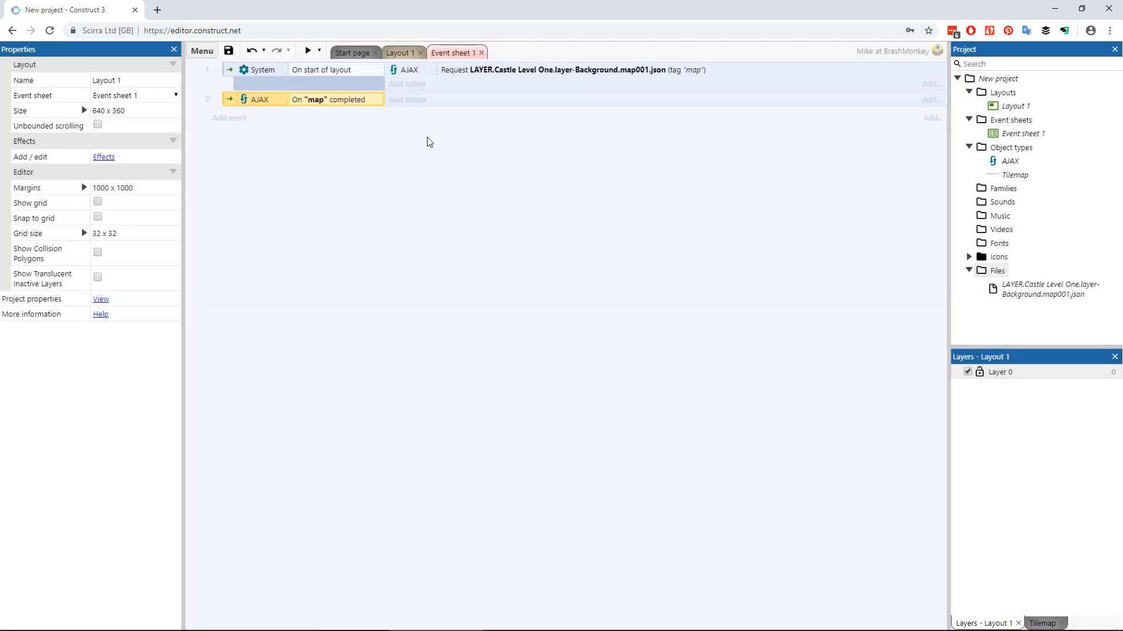
Step: On 'map' completed, set the Tilemap from JSON using AJAX.LastData
click(407, 99)
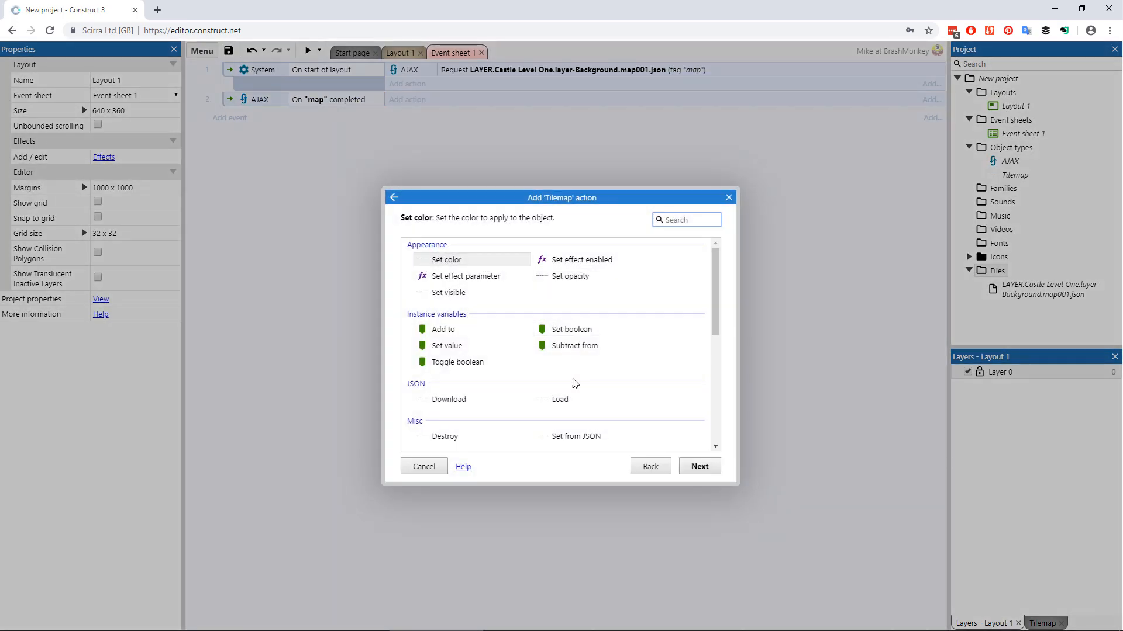
click(574, 436)
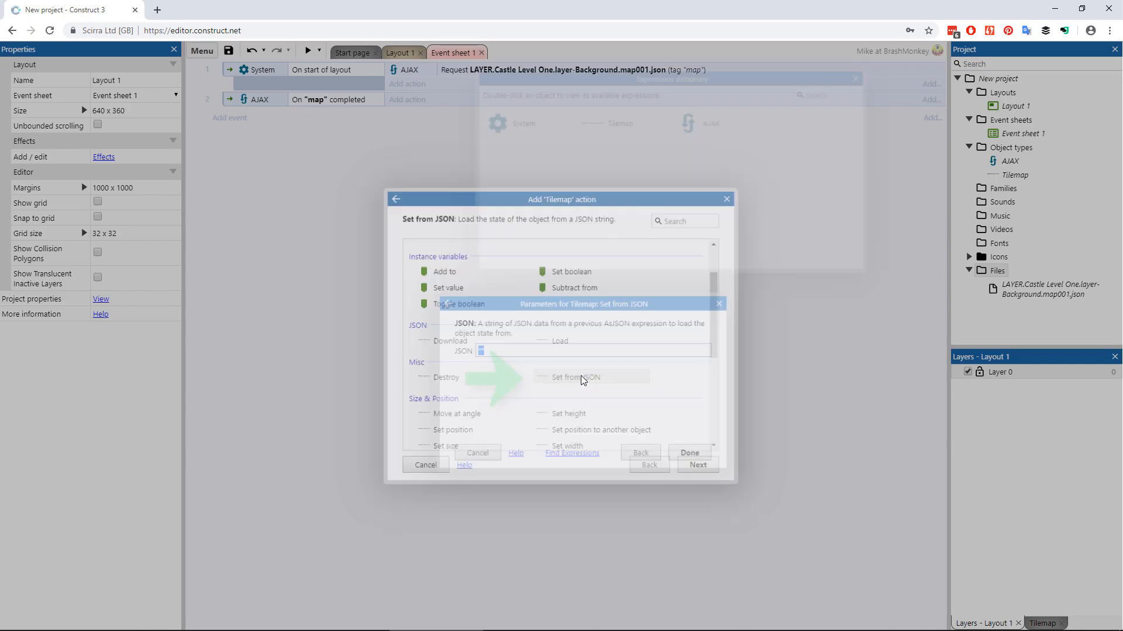
click(571, 454)
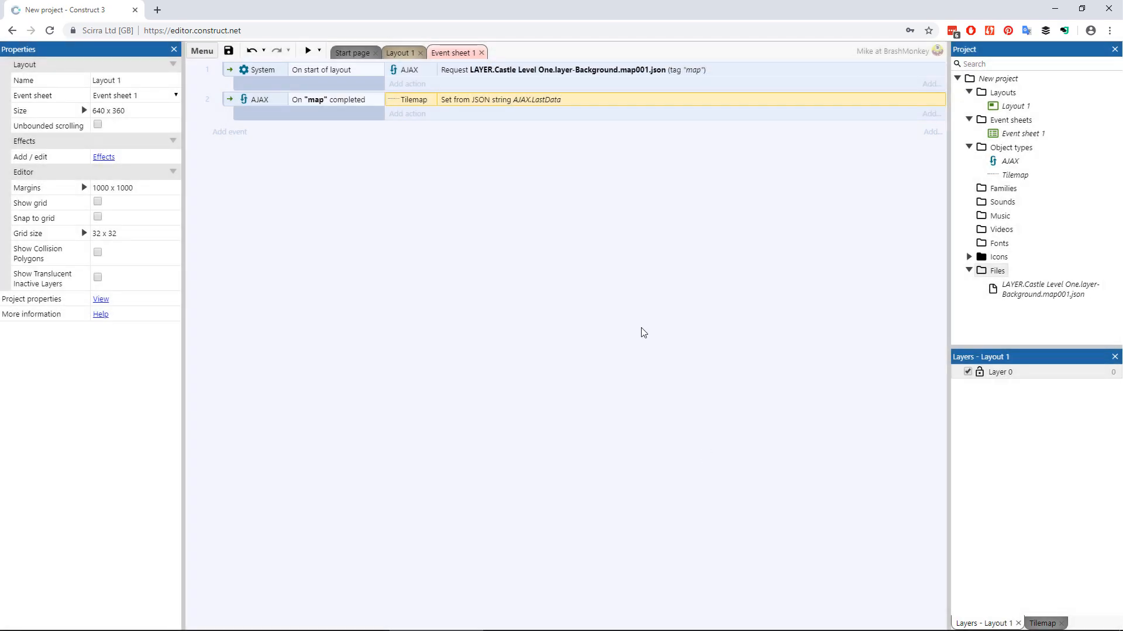
click(306, 50)
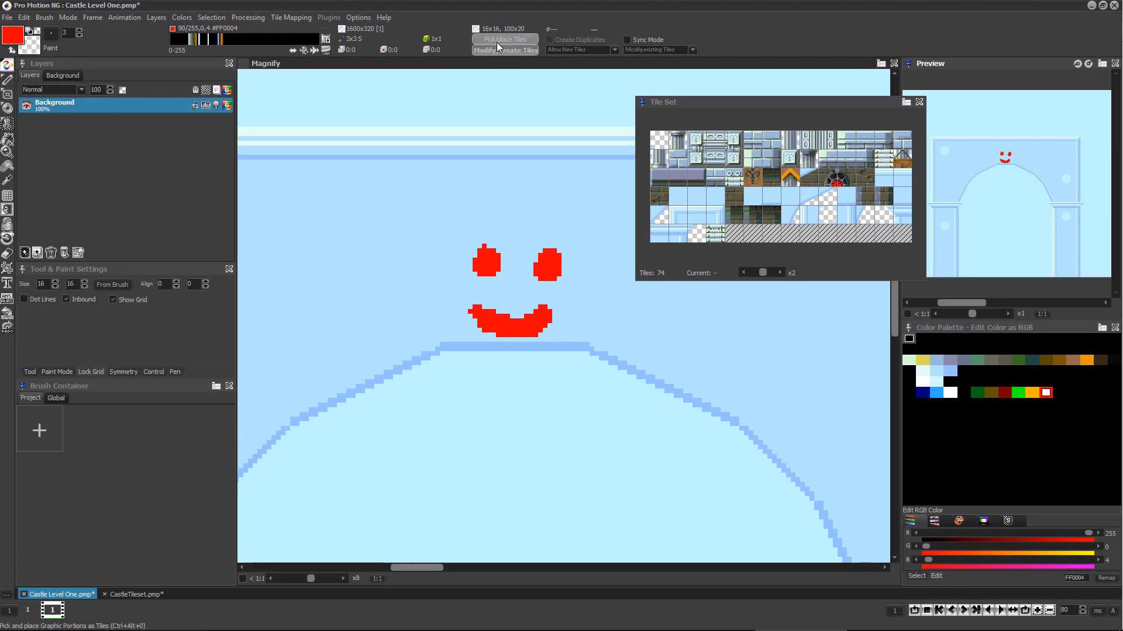
Step: Re-import the edited Castle Level One layer JSON, replacing the existing project file
click(291, 16)
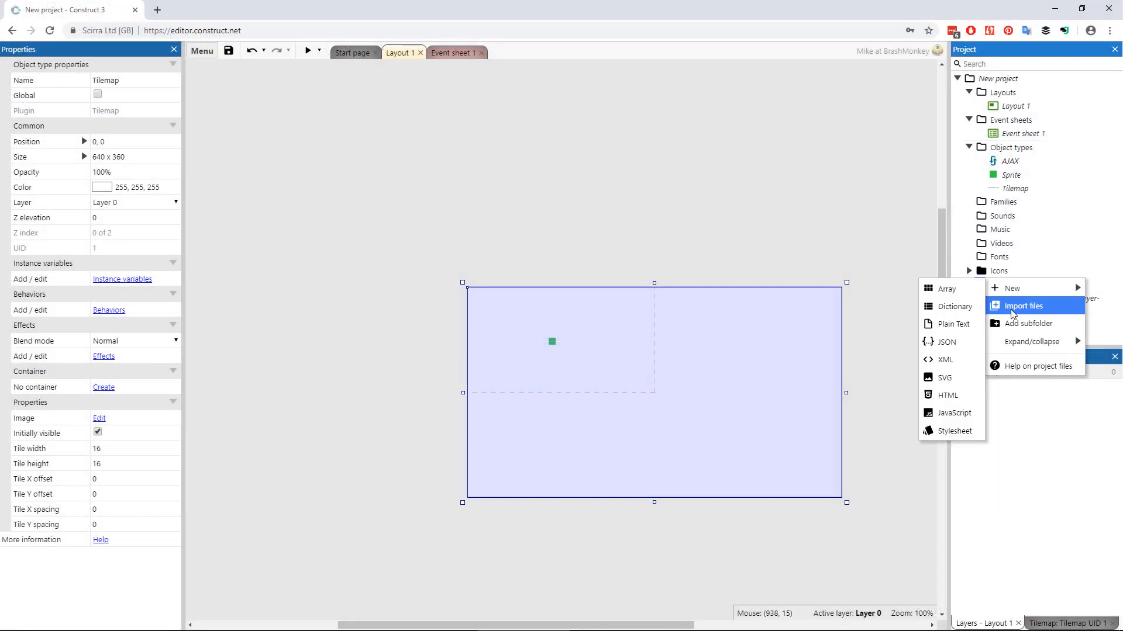
click(1023, 305)
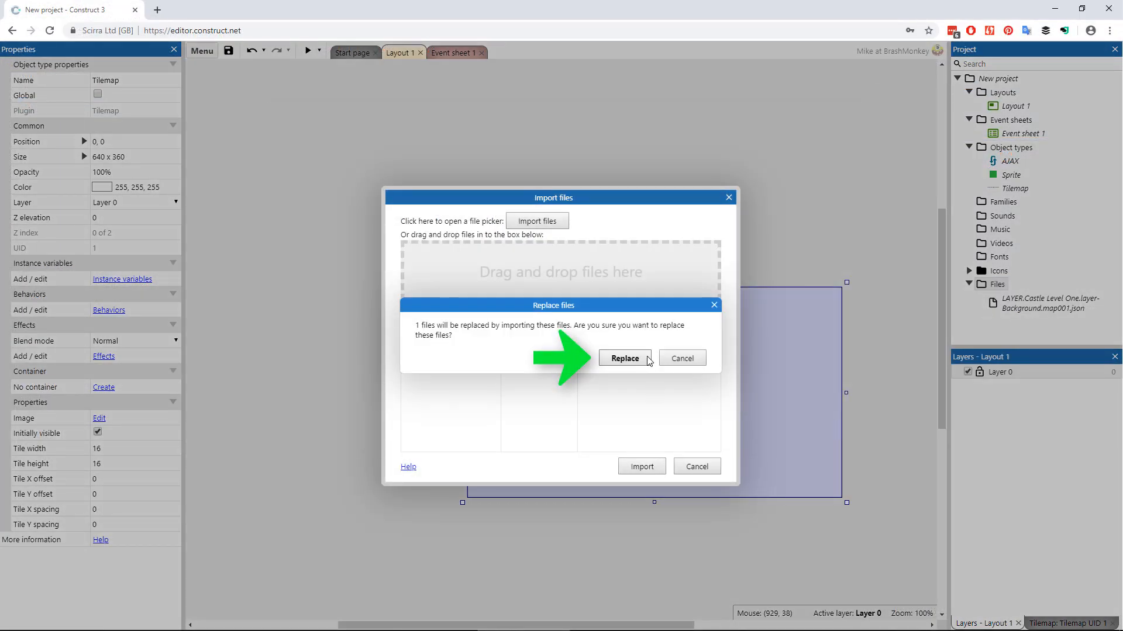
click(624, 358)
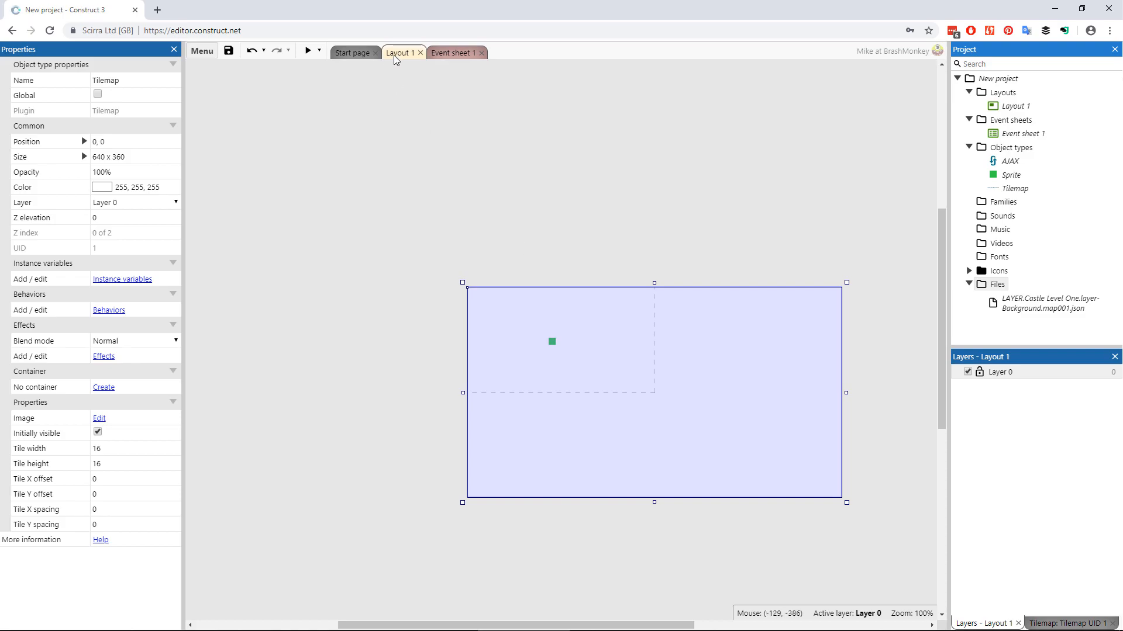
Step: Open the Tilemap's tileset source image in the Tilemap Source Image Editor
click(99, 418)
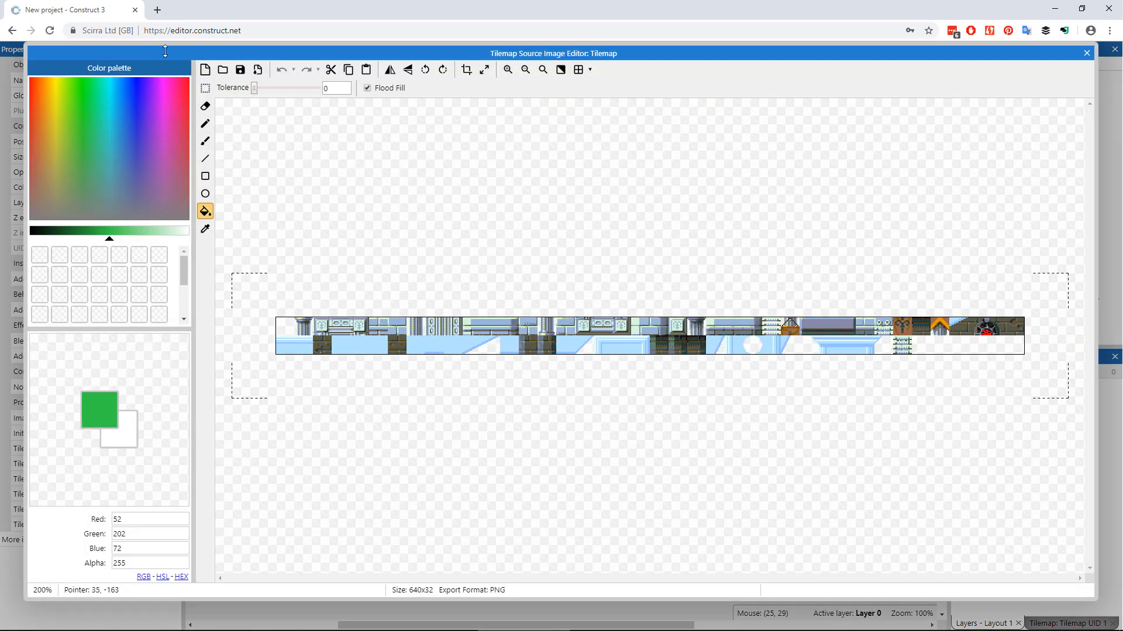
click(222, 69)
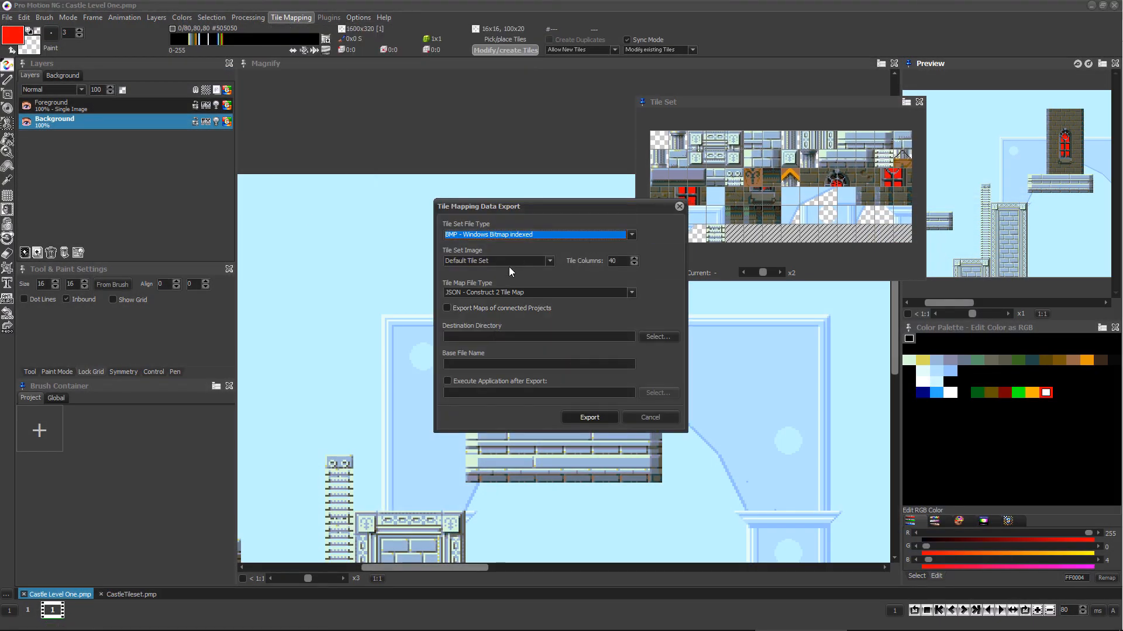
Step: Set the export's Tile Map File Type to JSON - Construct 2 Tile Map
click(629, 292)
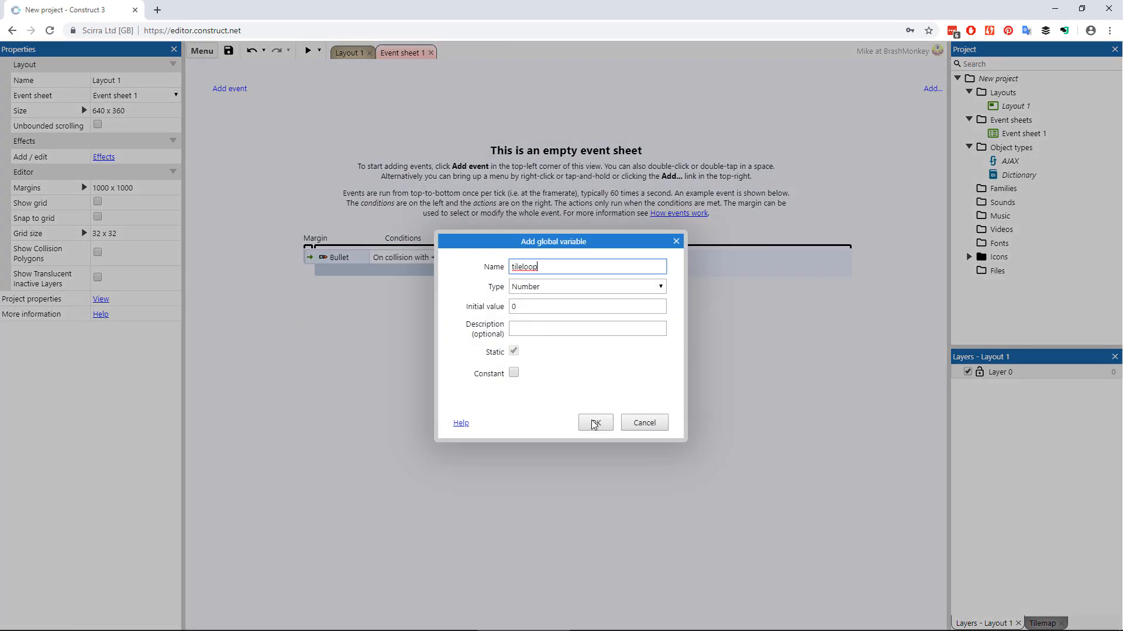
Step: Add the Number global variable tileloop and import the exported map JSON into Files
click(594, 422)
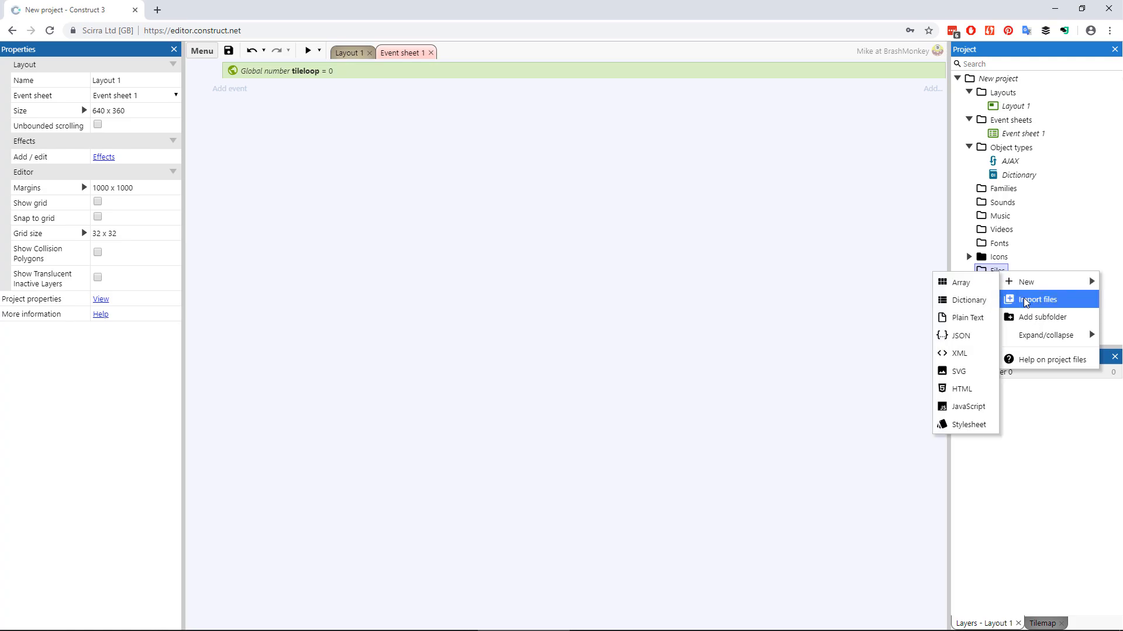
click(1036, 300)
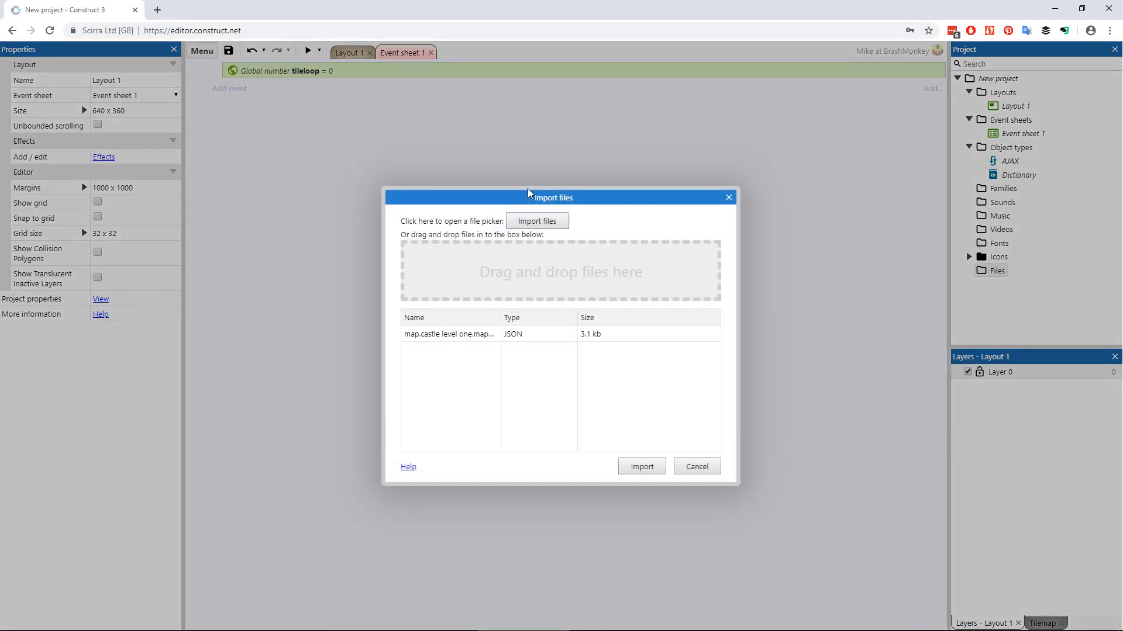
click(641, 466)
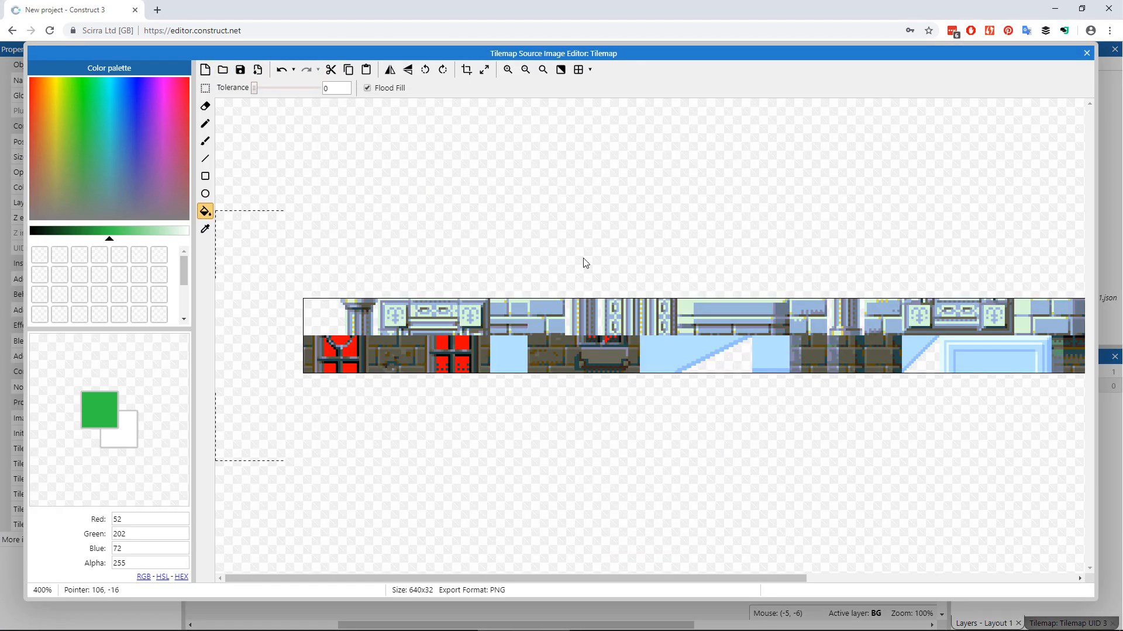
Step: Close the image editor and give the Tilemap a Number instance variable 'Which' defaulting to 0
click(1086, 52)
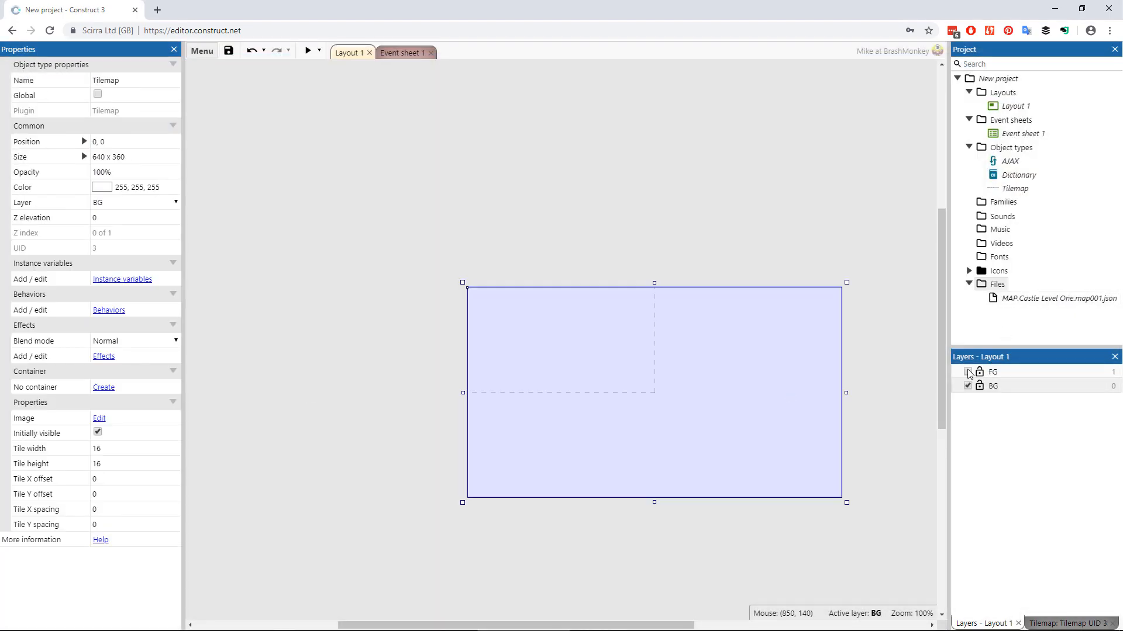
click(968, 372)
text(Whic)
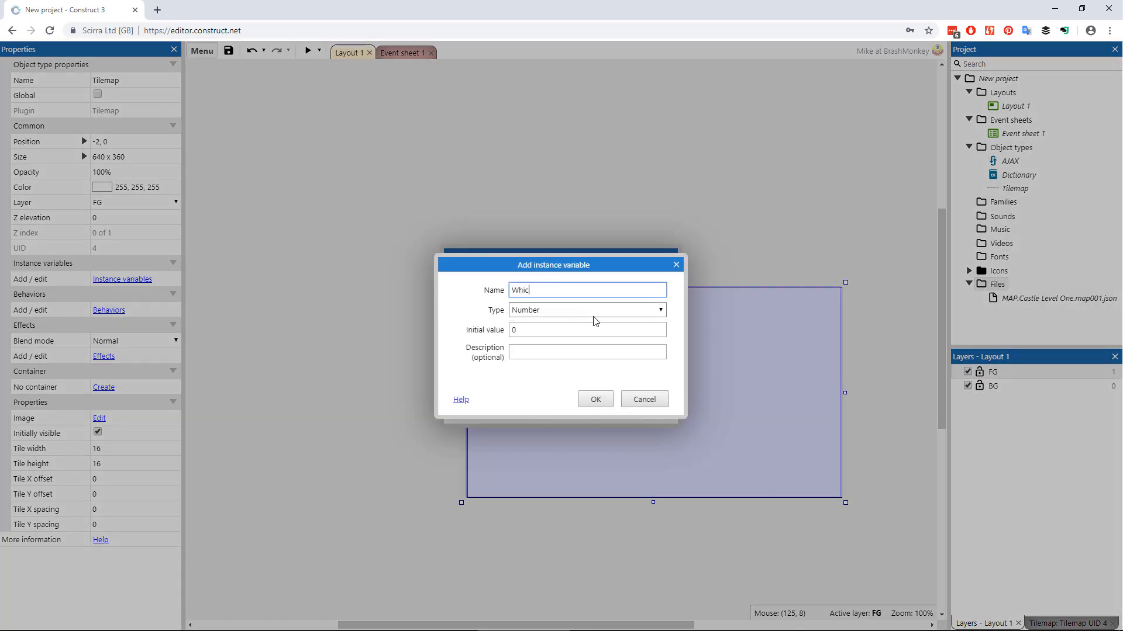
click(594, 399)
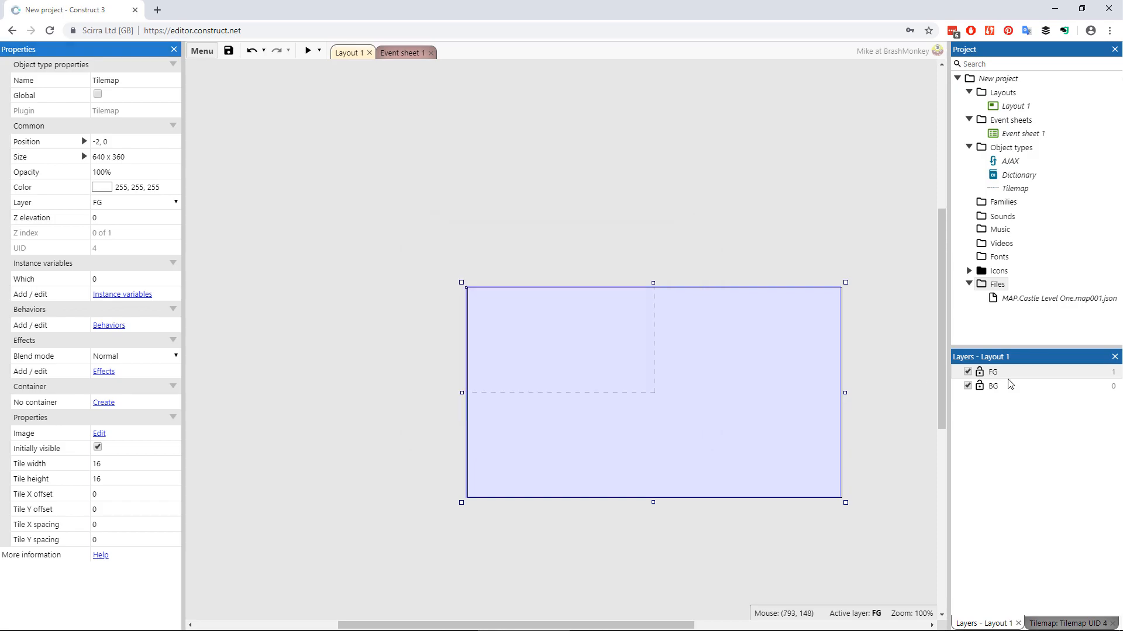
click(135, 278)
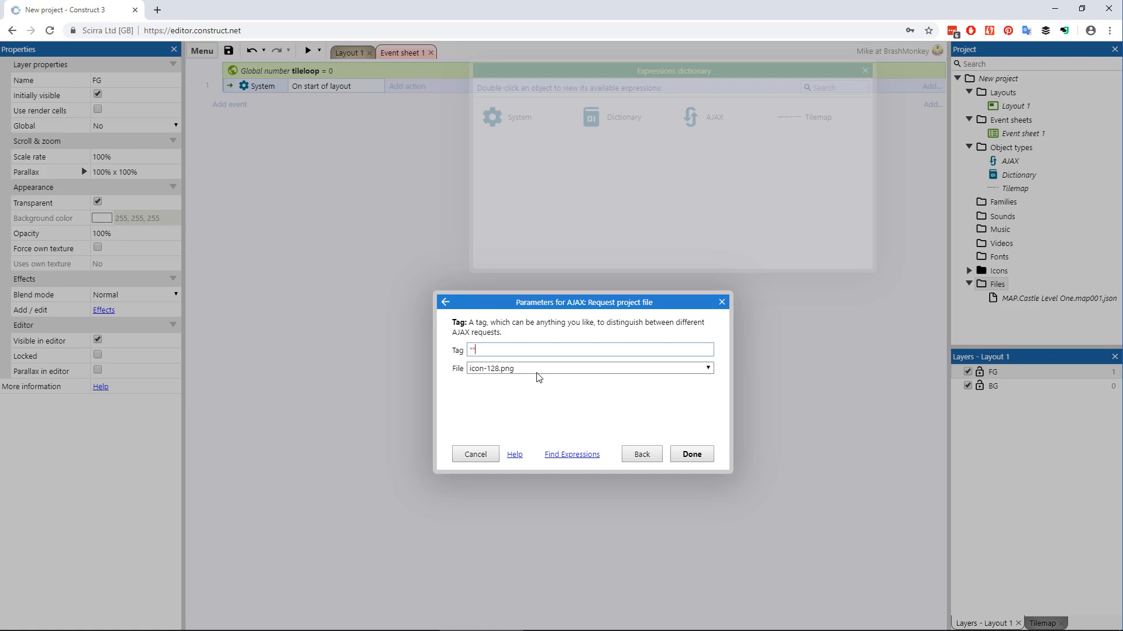
Step: Request 'MAP.Castle Level One.map001.json' as tag 'map', then load AJAX.LastData into the Dictionary on completion
click(705, 368)
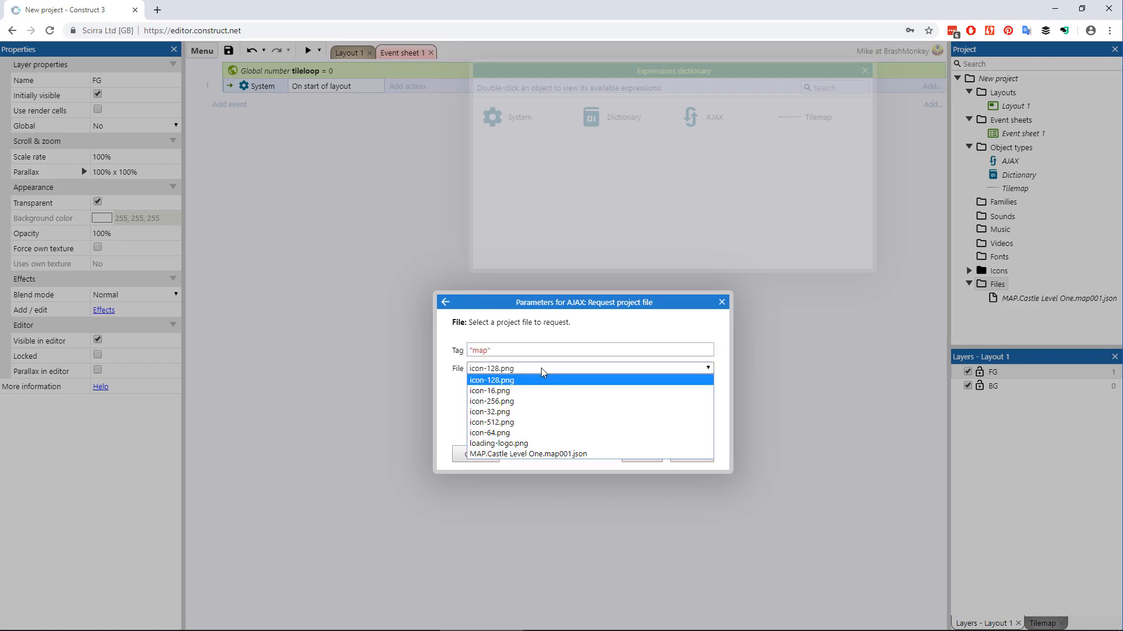
click(529, 454)
text("ma)
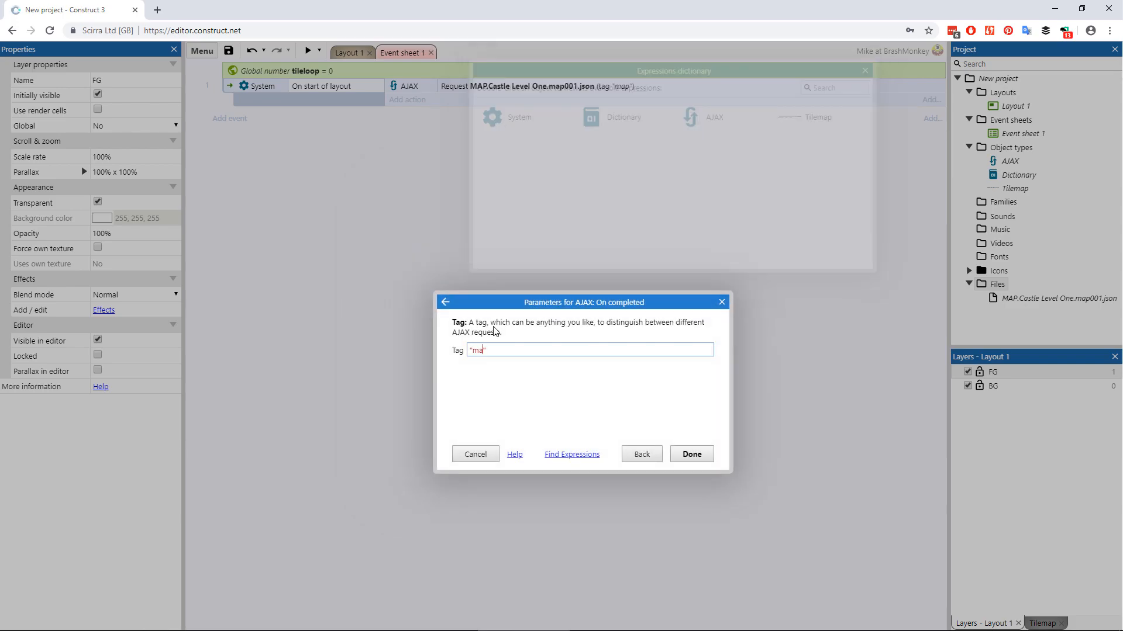
click(690, 454)
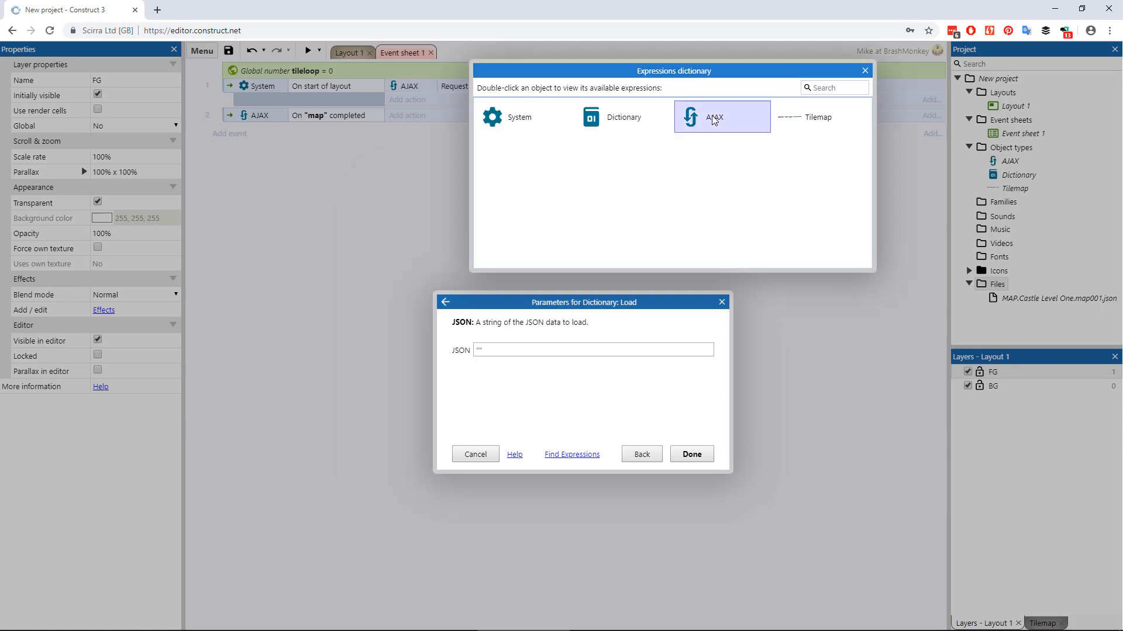
double_click(714, 117)
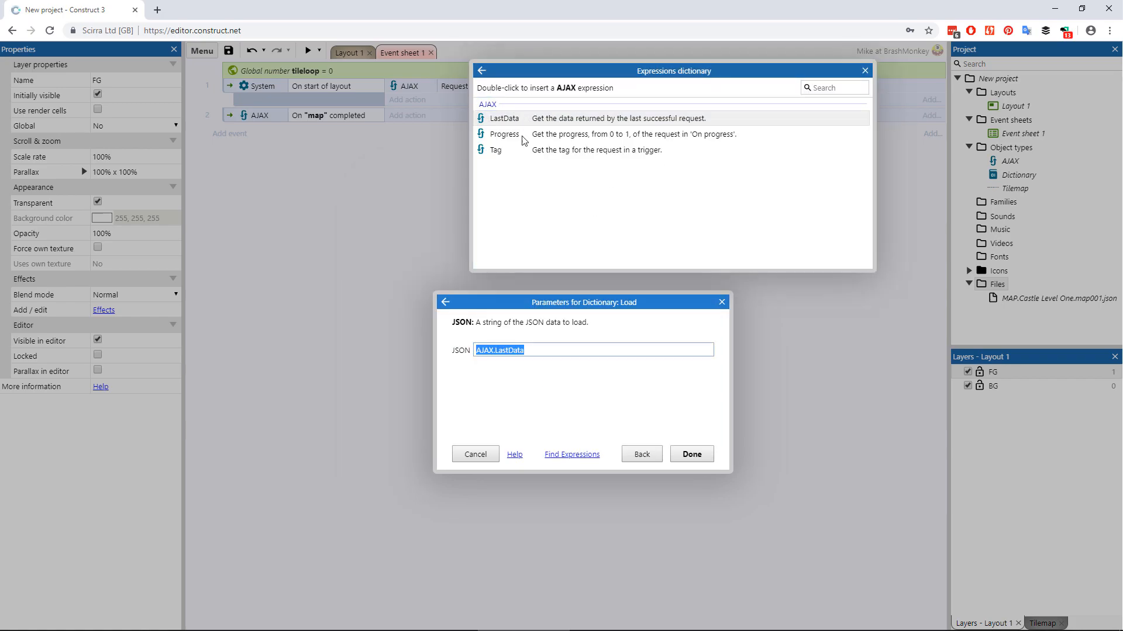
click(689, 454)
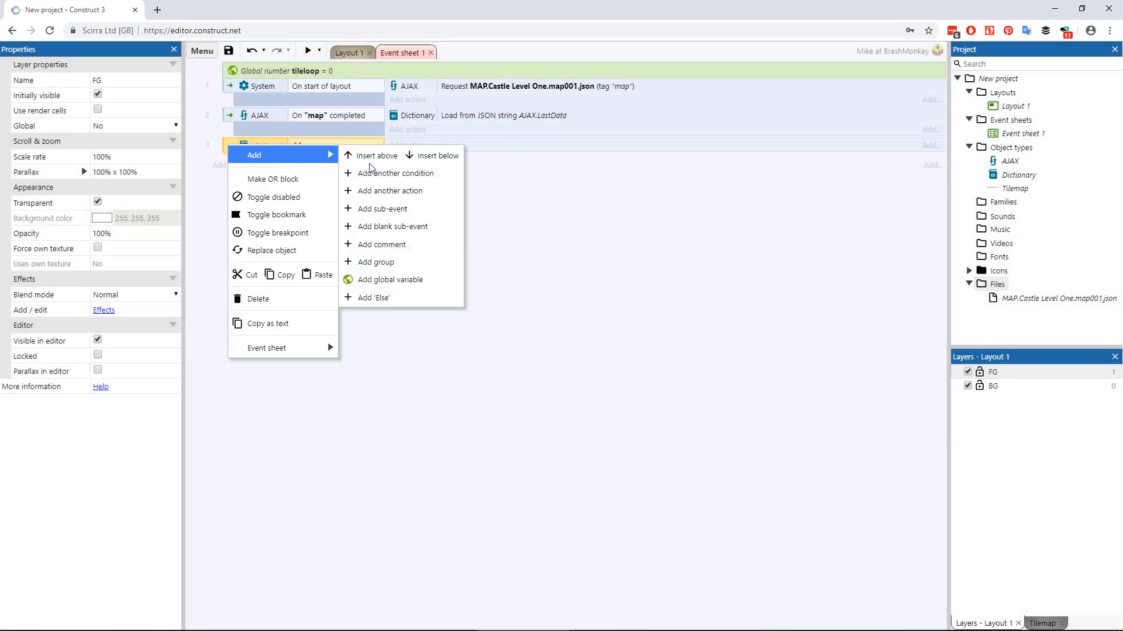
Step: Give the third event a condition, then set the Tilemap from Dictionary.CurrentValue and add 1 to tileloop
click(396, 173)
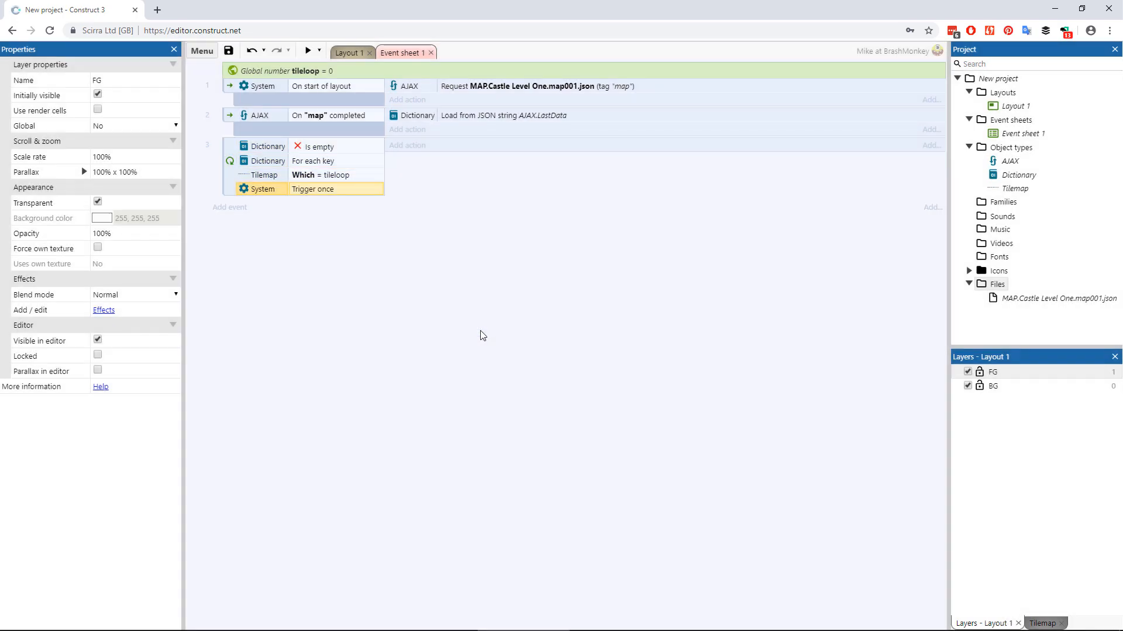
click(407, 144)
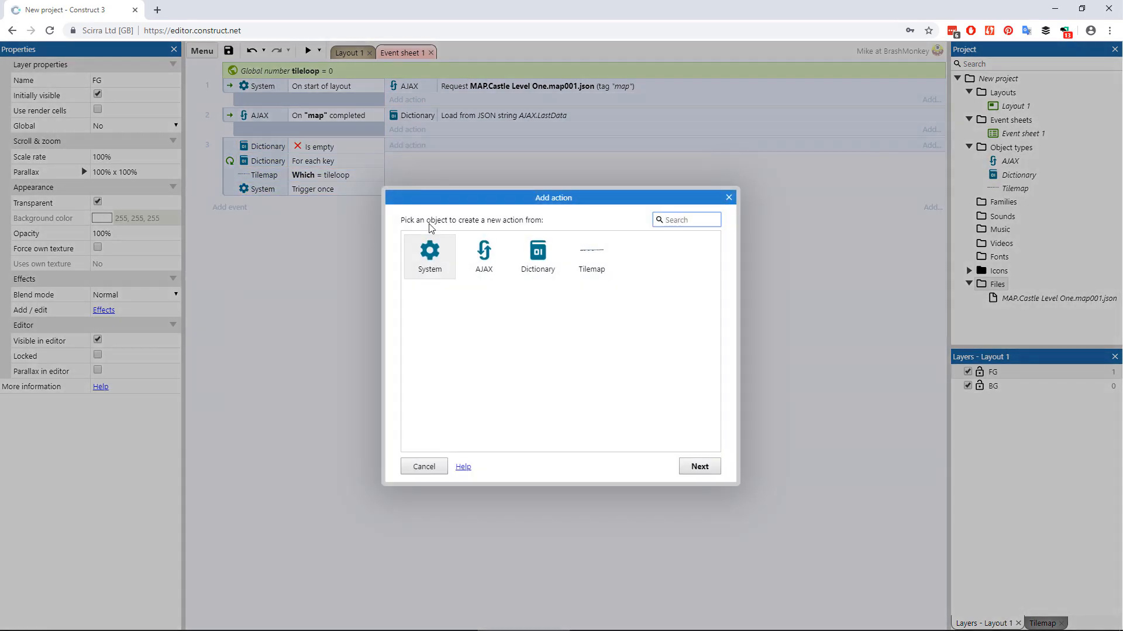
click(591, 256)
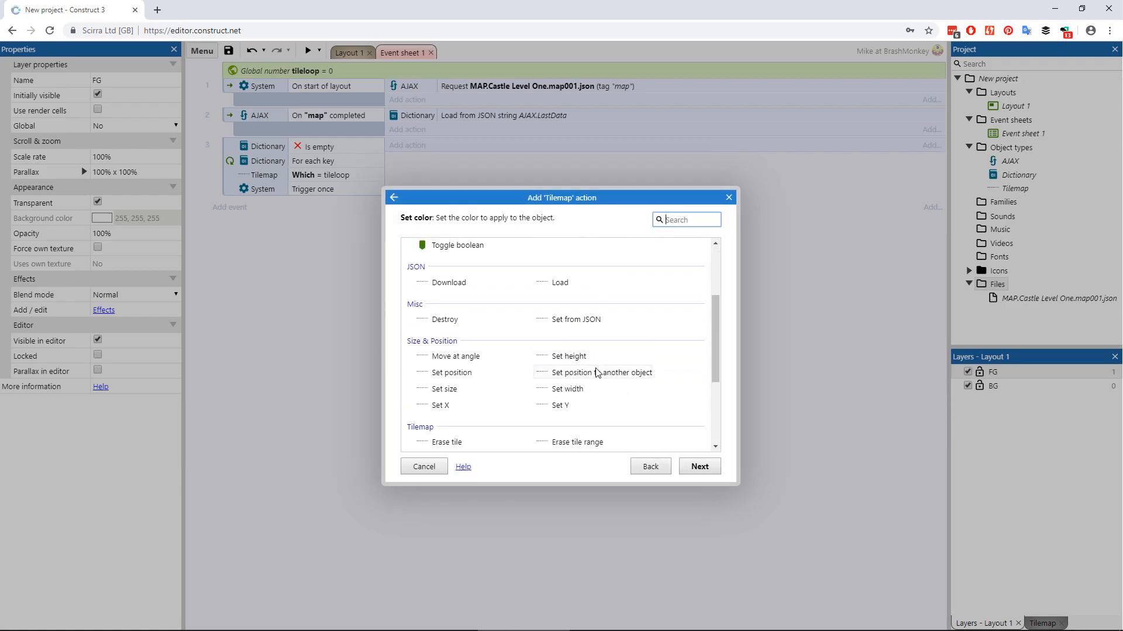
click(575, 319)
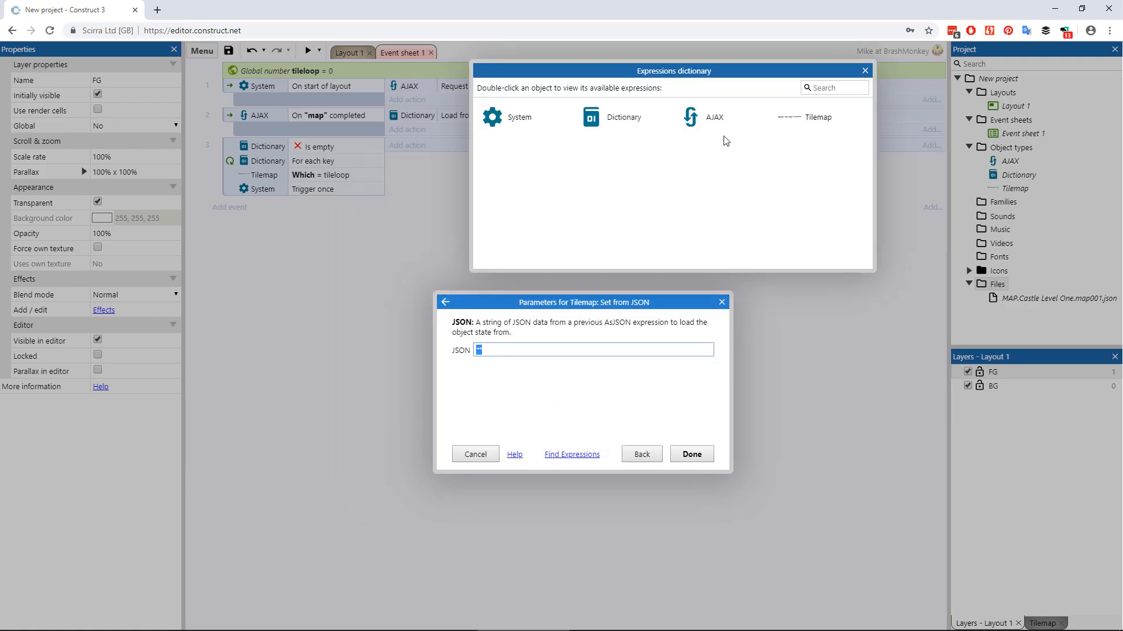
double_click(624, 117)
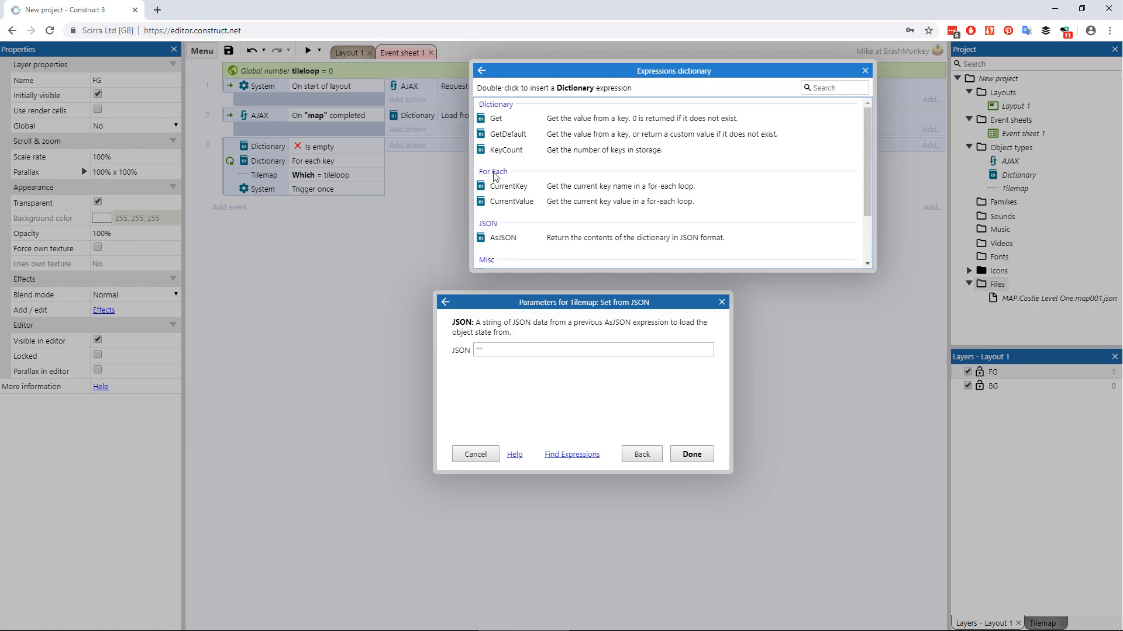
double_click(510, 201)
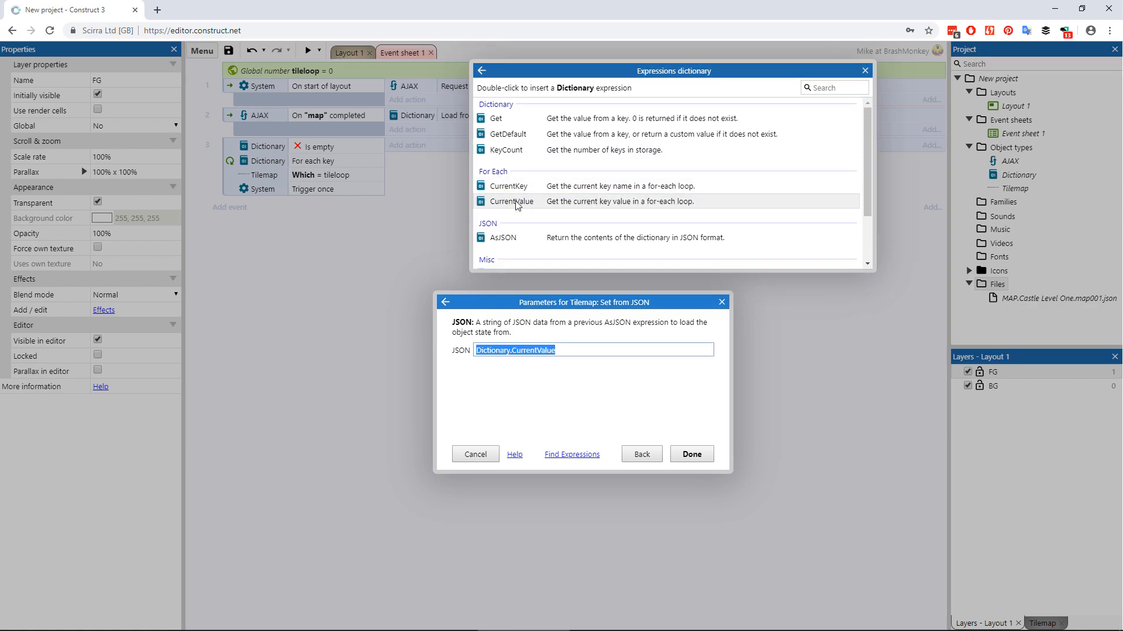
click(690, 453)
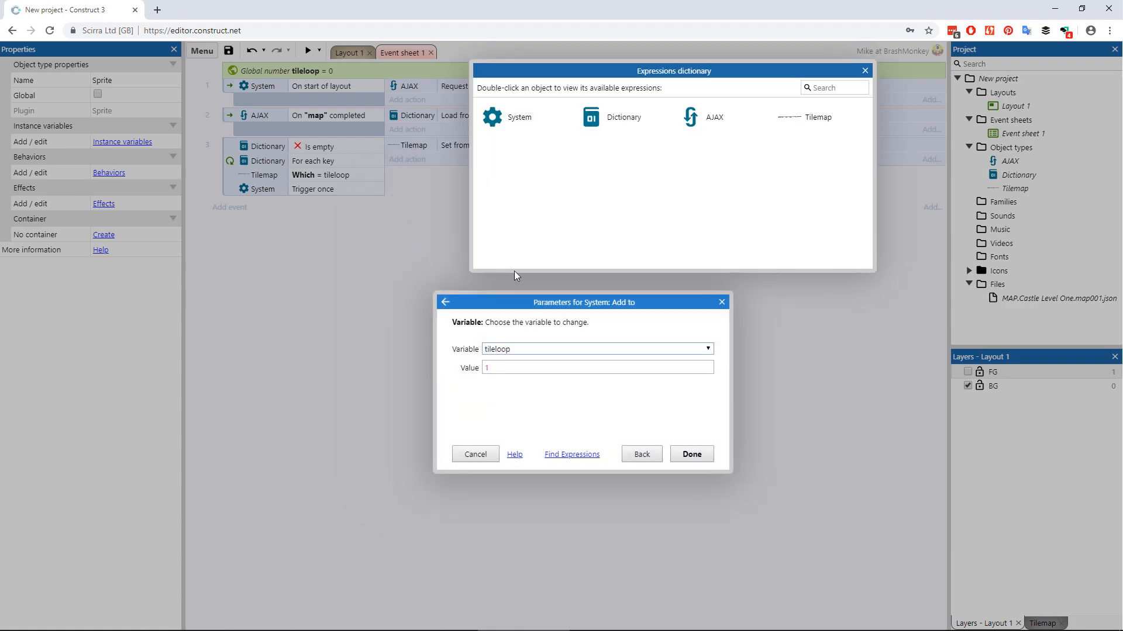
click(690, 454)
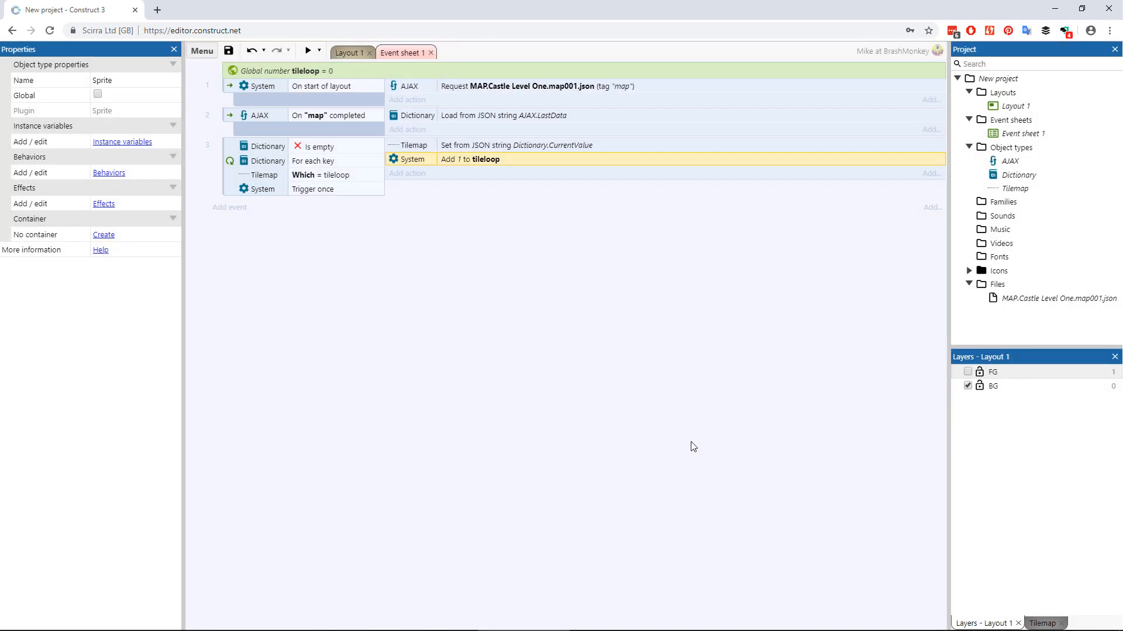
click(347, 52)
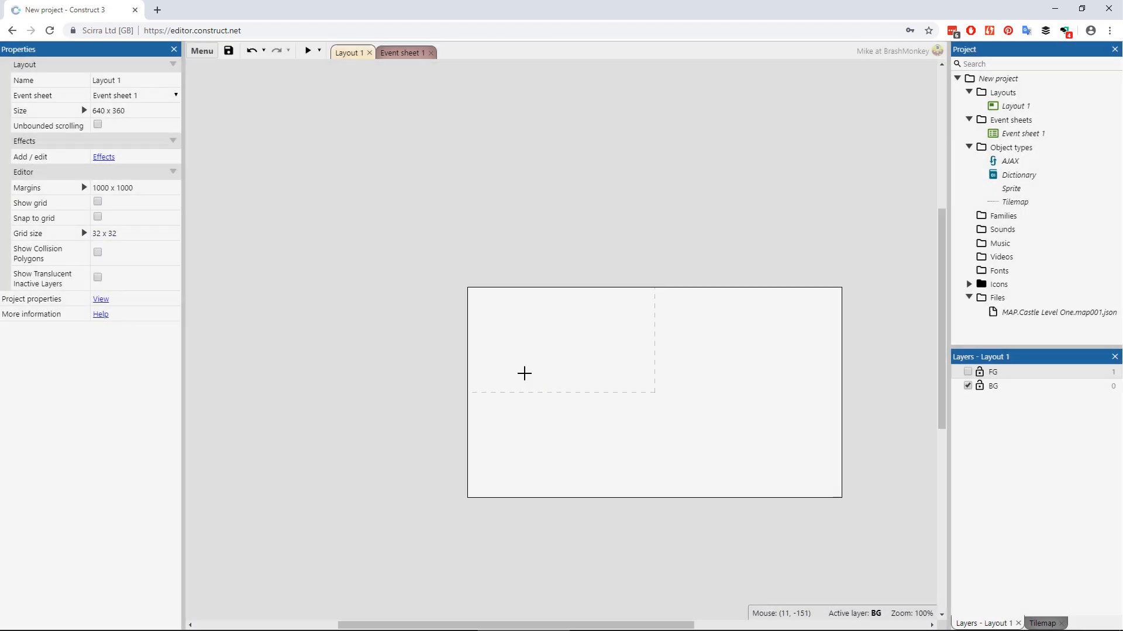
Step: Place a new player sprite in the layout and adjust how it turns while moving
double_click(1011, 188)
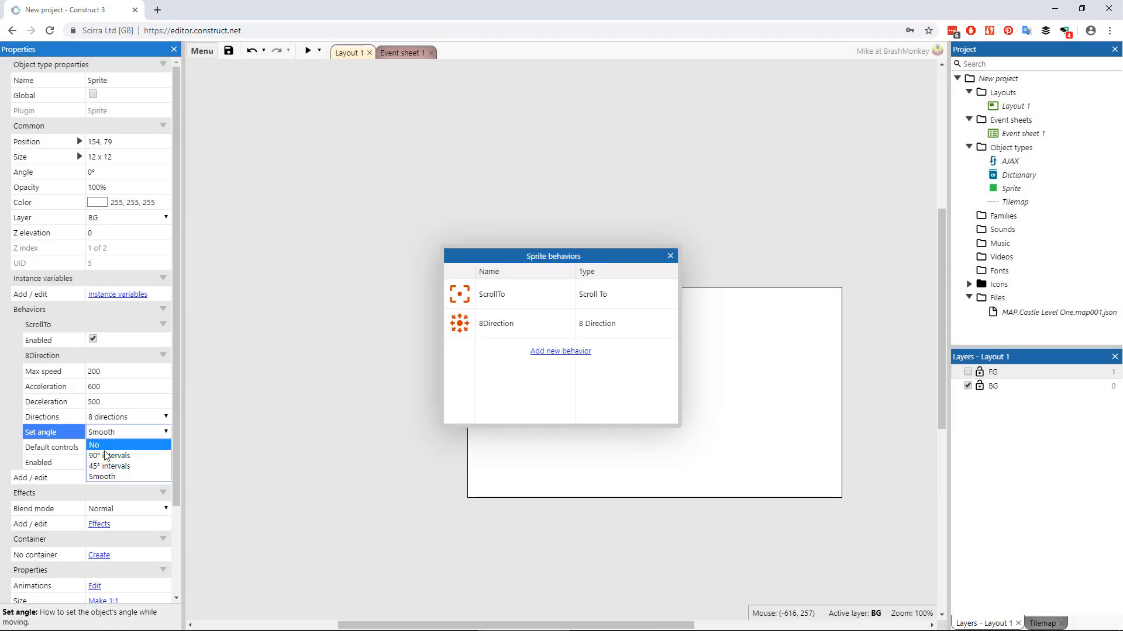
click(306, 50)
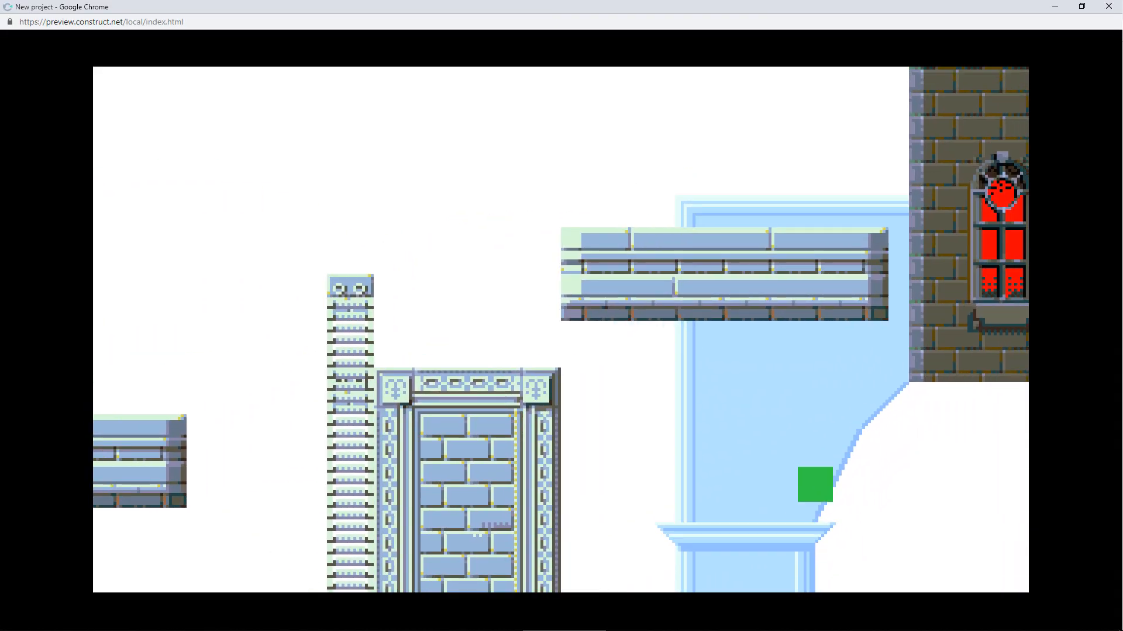